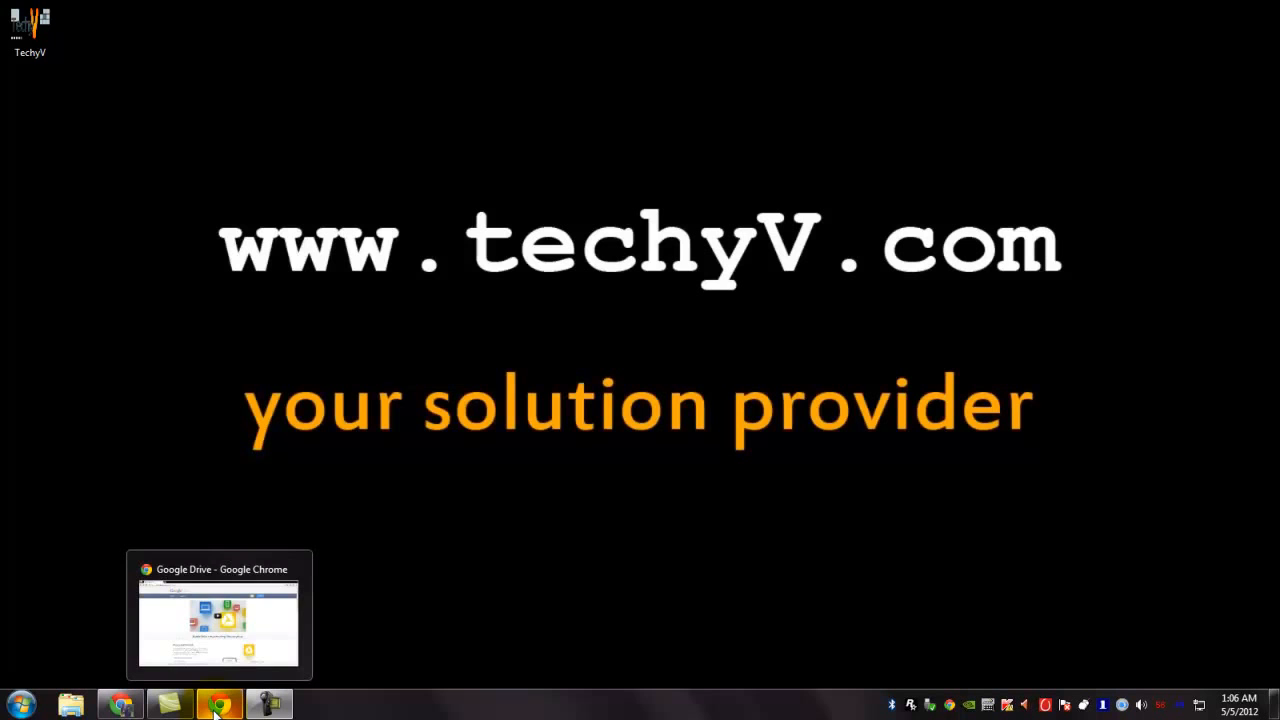
# Step: Bring the Chrome window forward and scroll through the Google Drive homepage feature sections and back
pyautogui.click(218, 615)
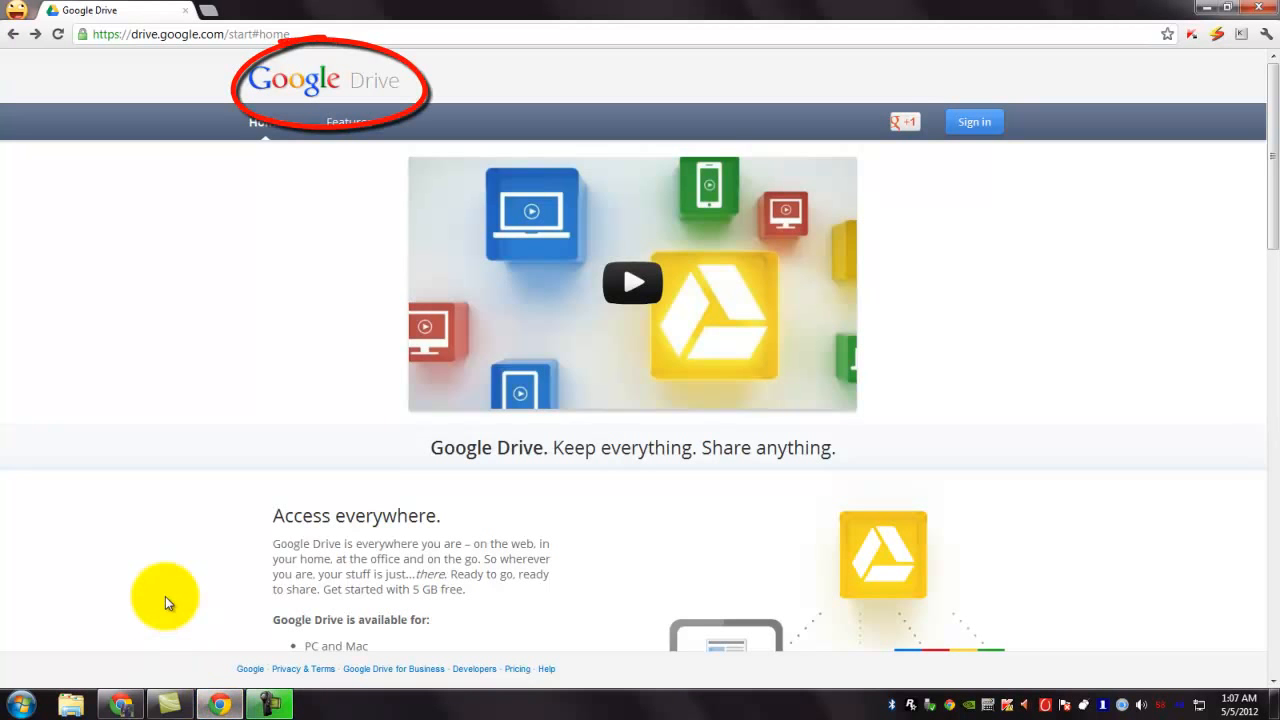
pyautogui.moveTo(169, 450)
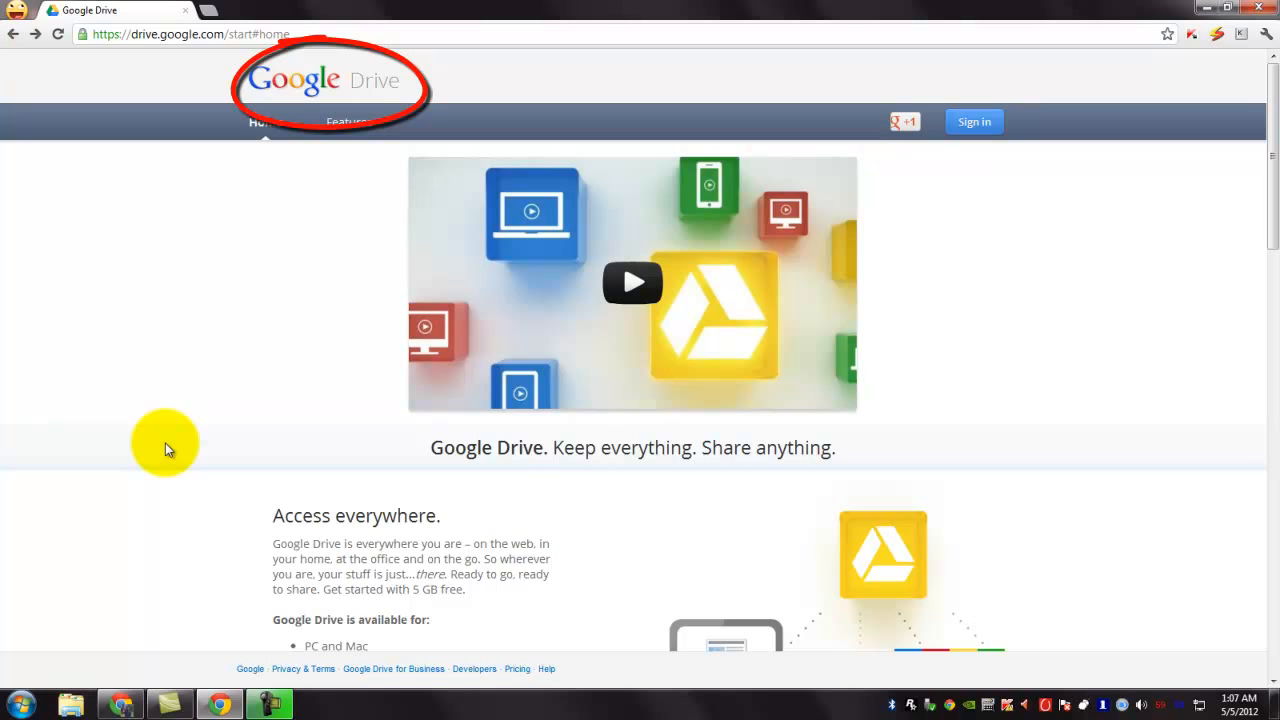
pyautogui.scroll(-3)
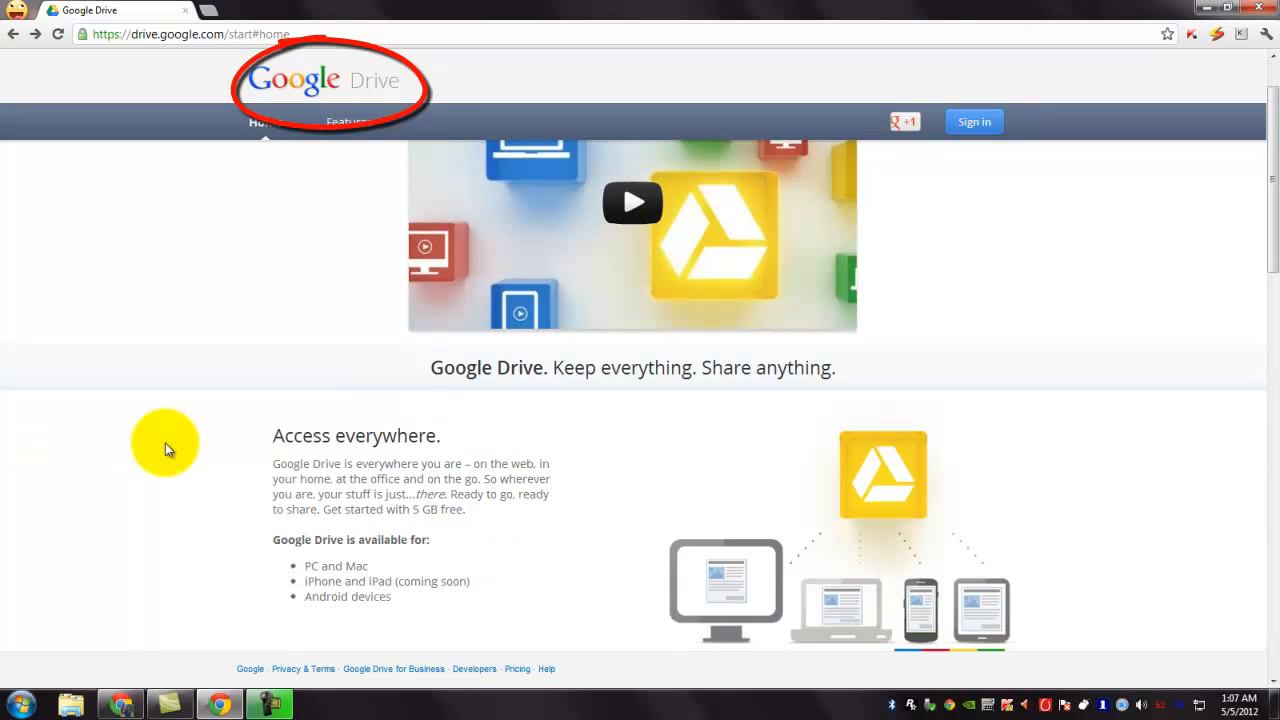
pyautogui.scroll(-3)
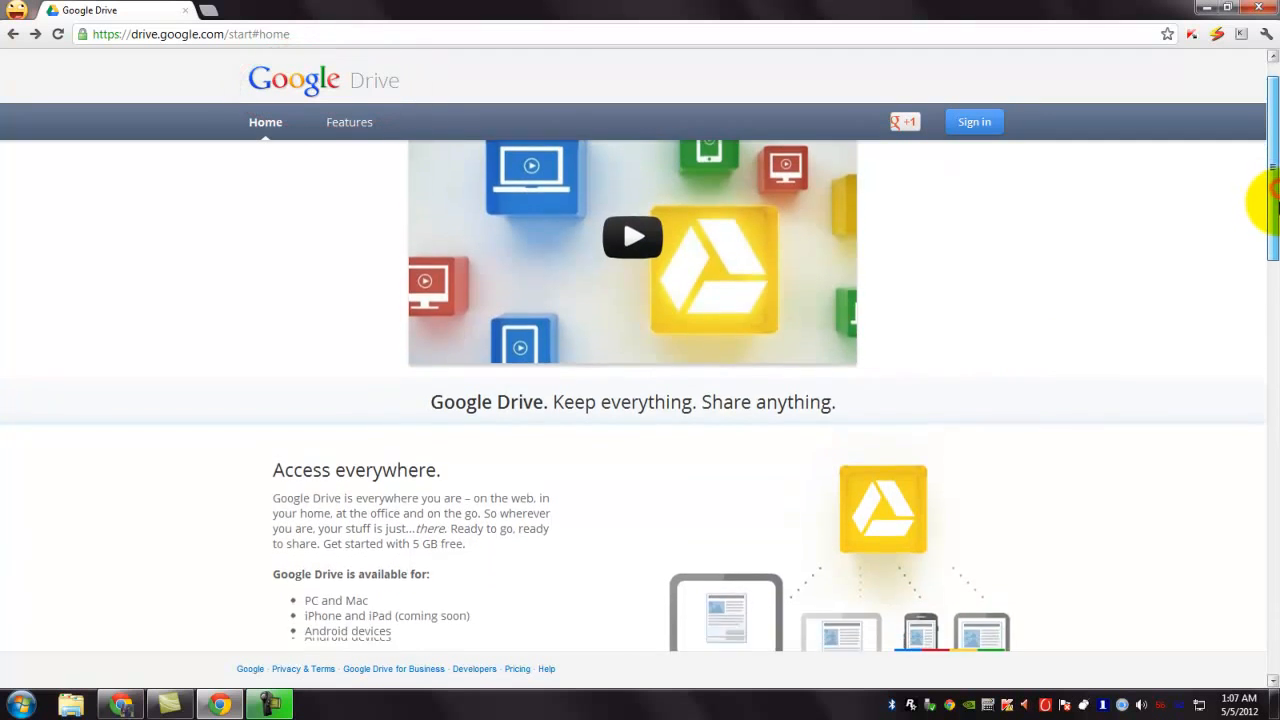
pyautogui.scroll(-3)
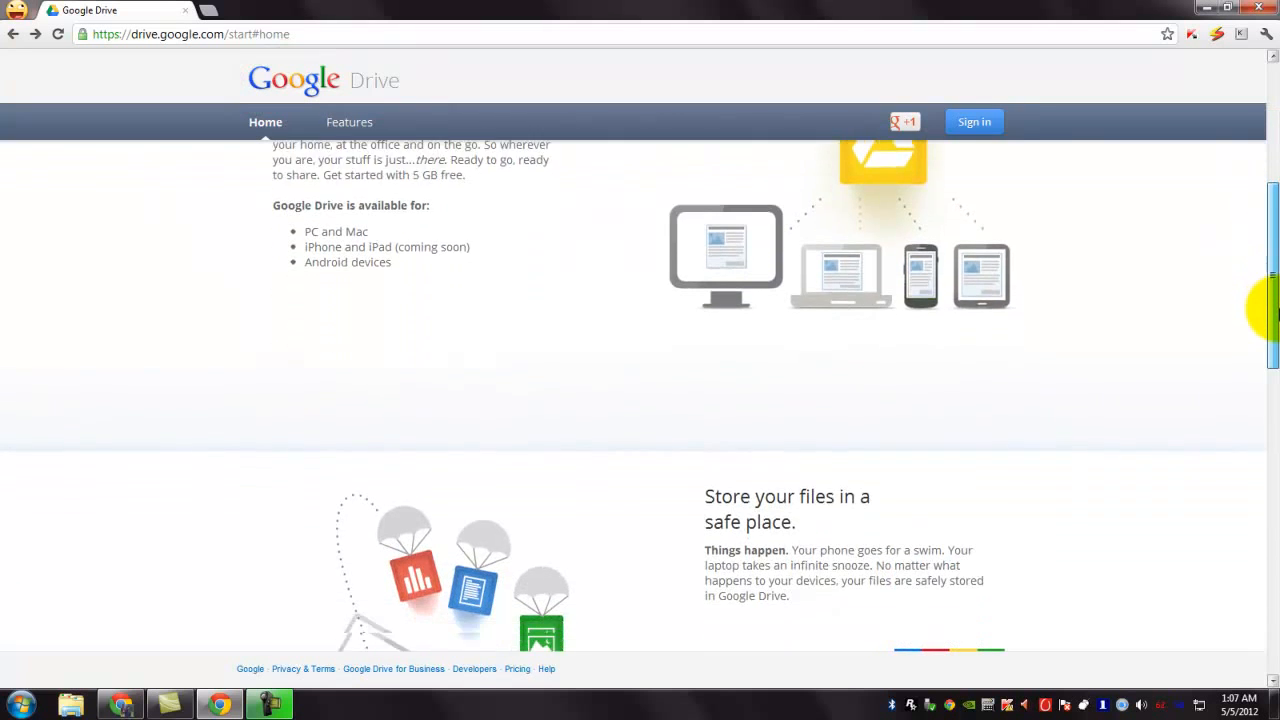
pyautogui.scroll(-3)
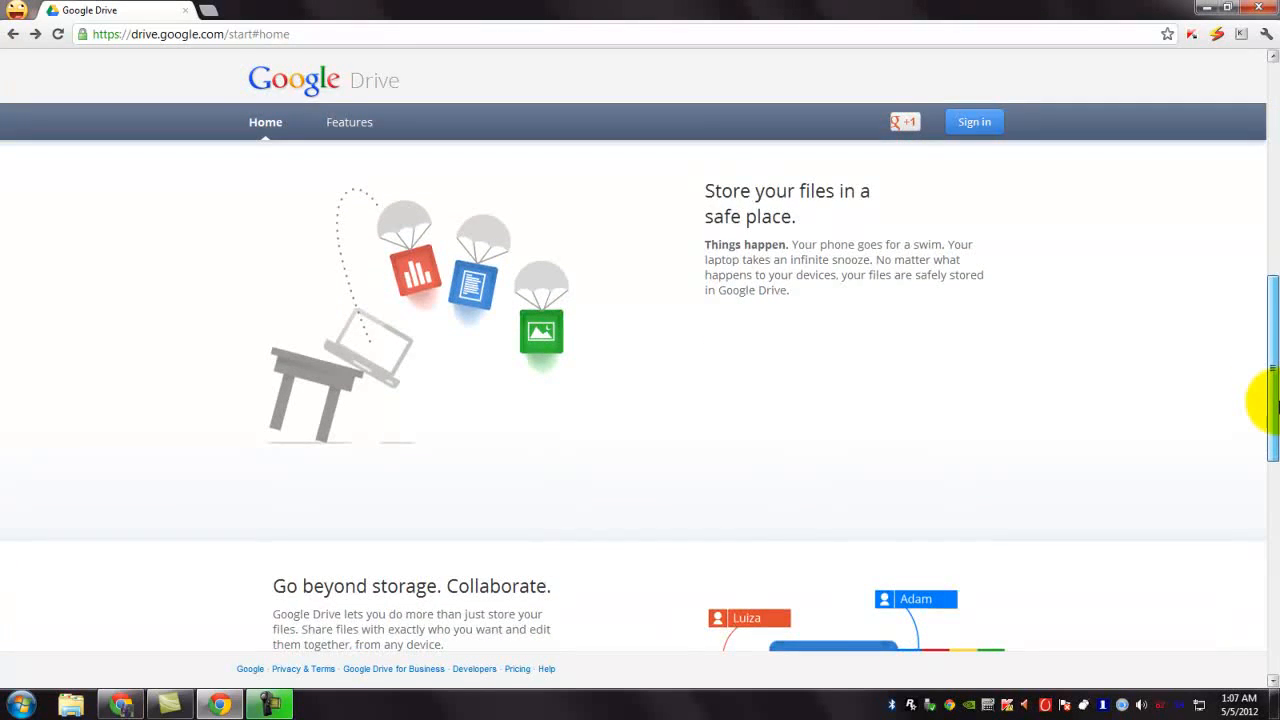
pyautogui.scroll(-3)
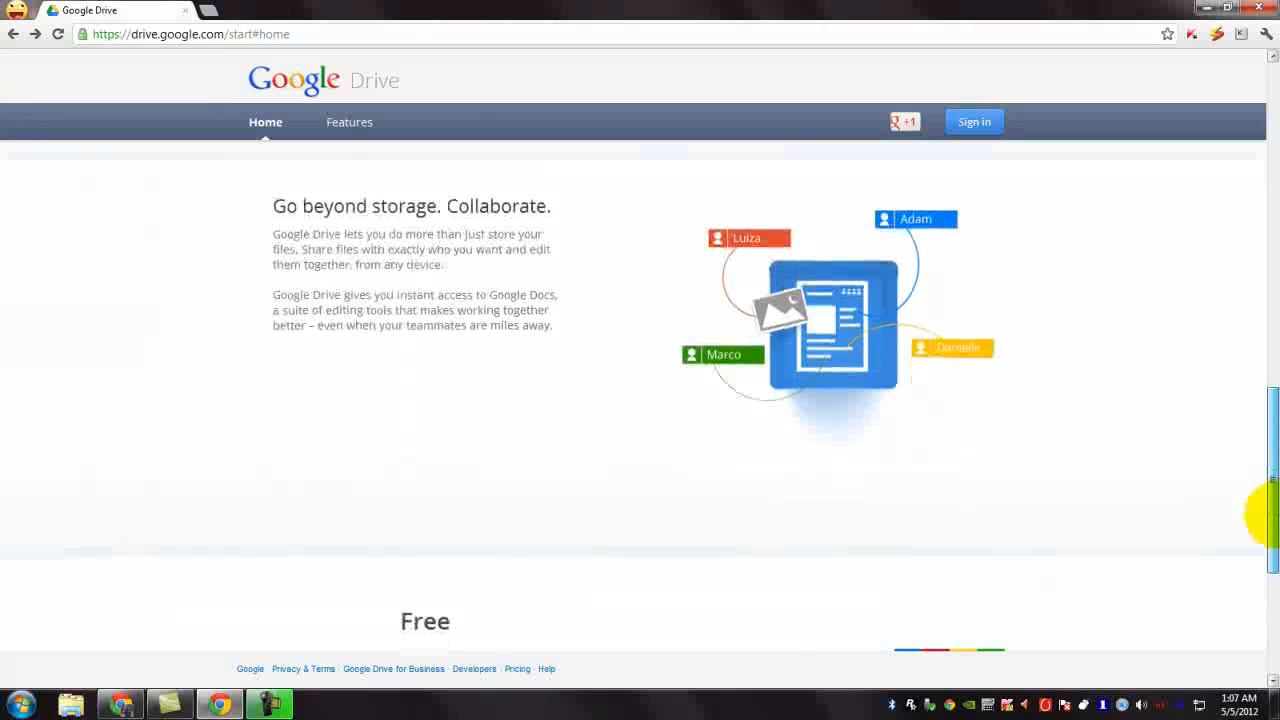
pyautogui.scroll(-3)
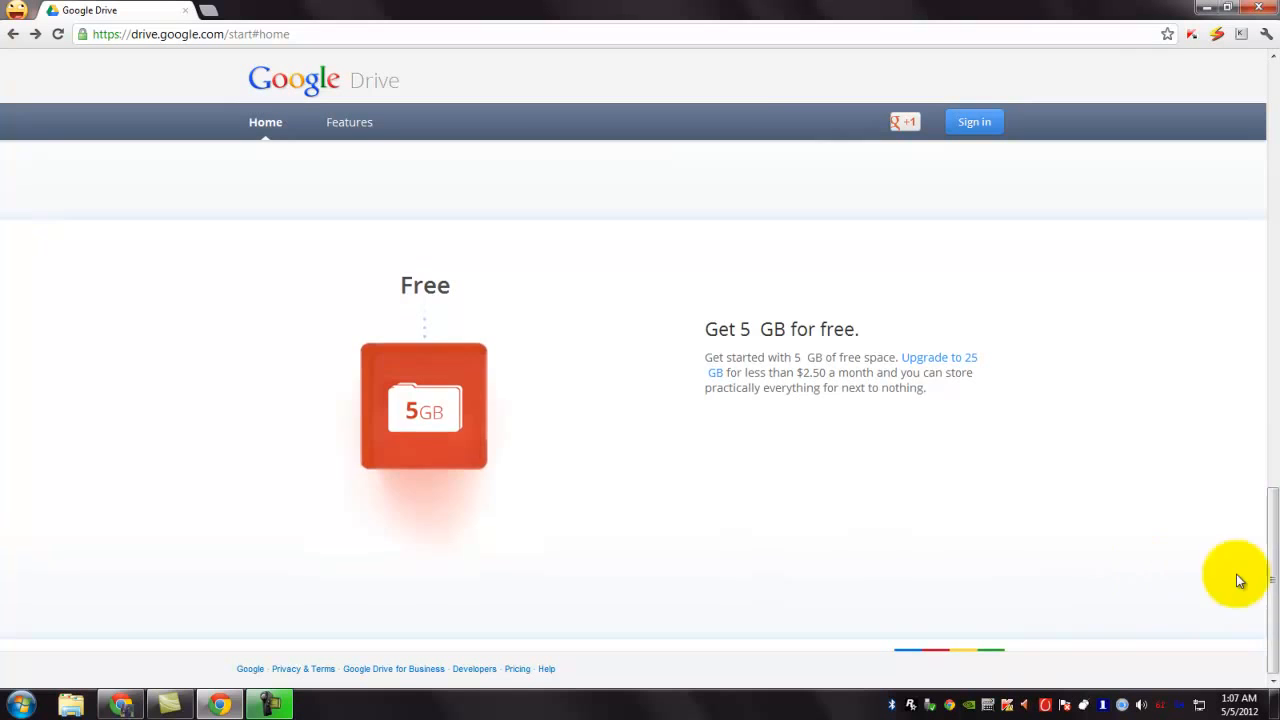
pyautogui.scroll(-3)
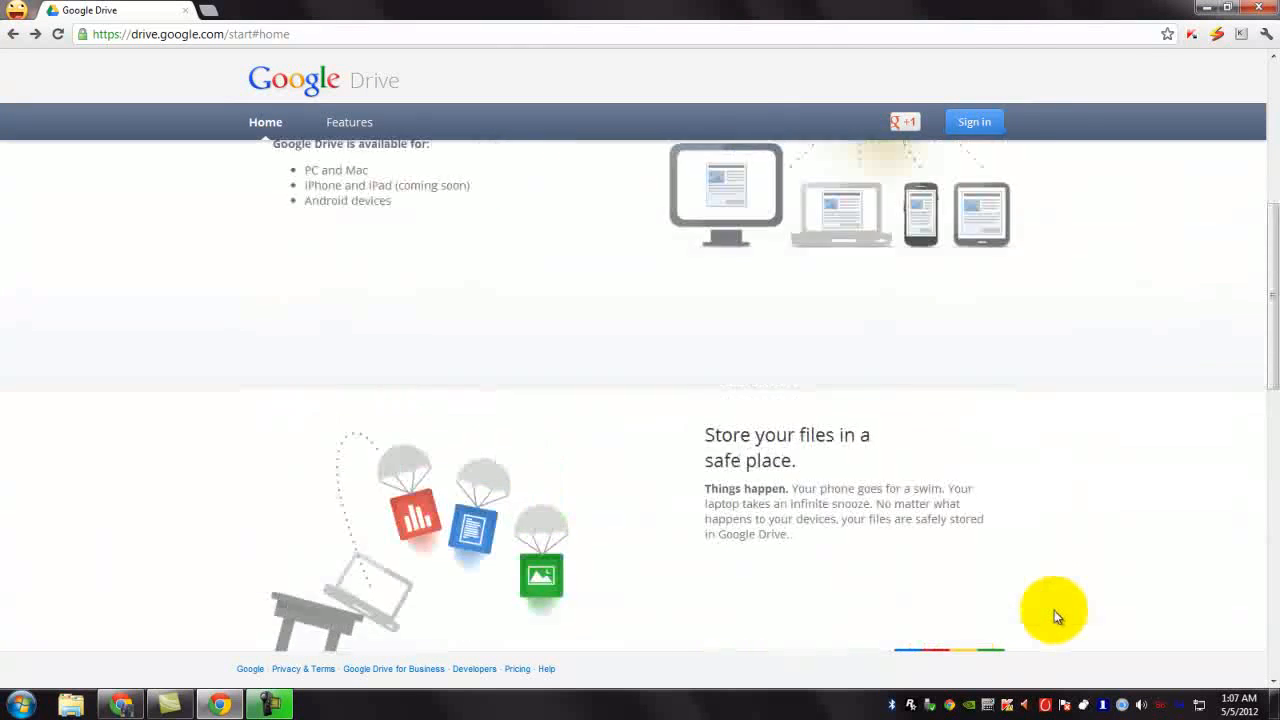
pyautogui.scroll(3)
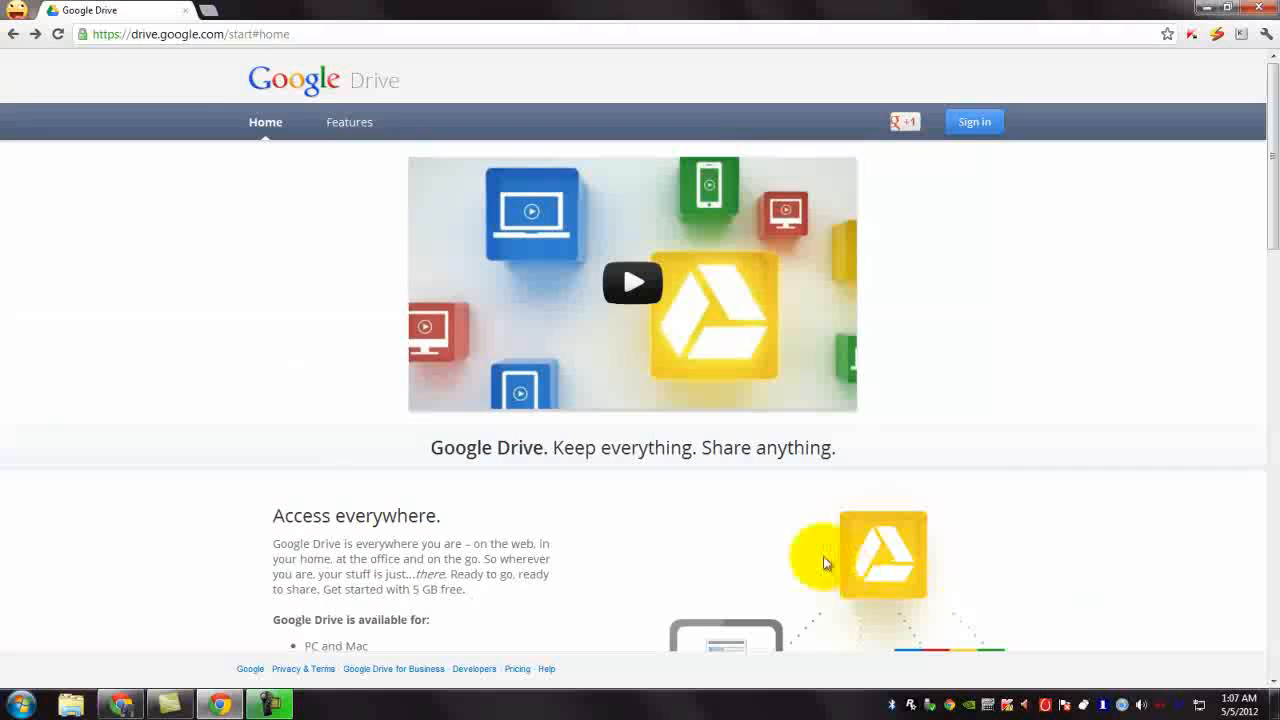
pyautogui.moveTo(232, 481)
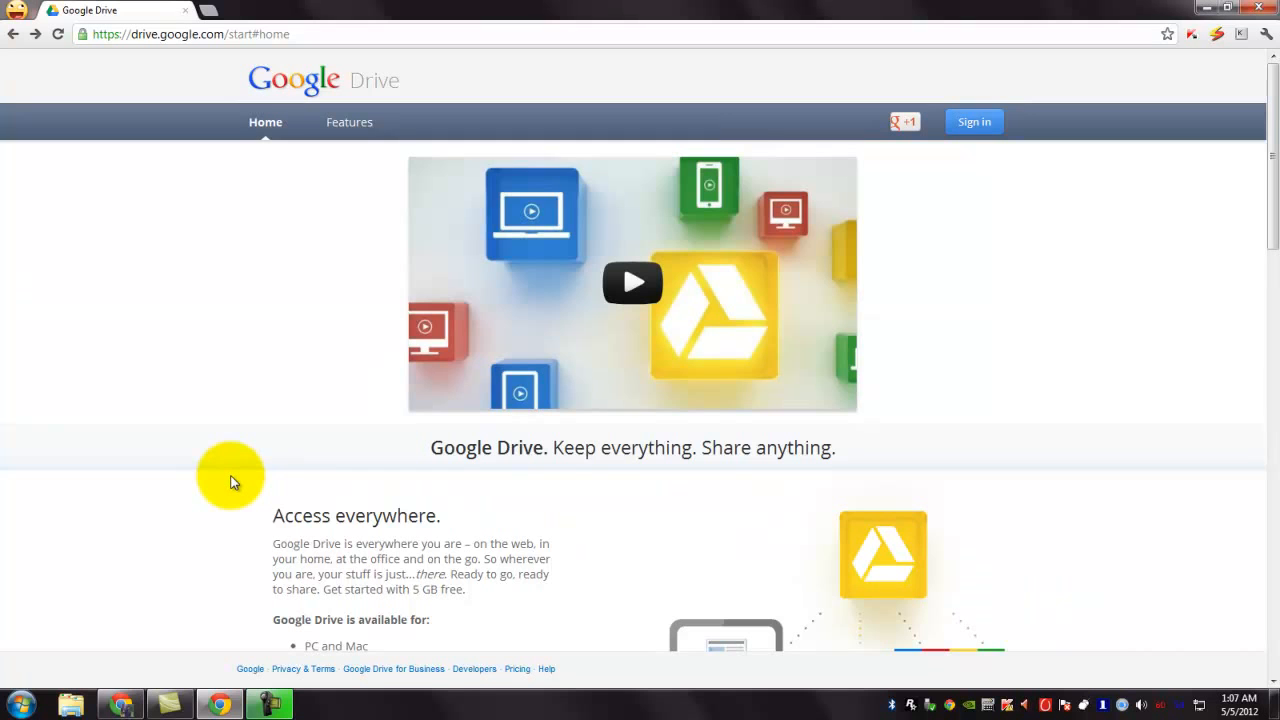
pyautogui.moveTo(225, 475)
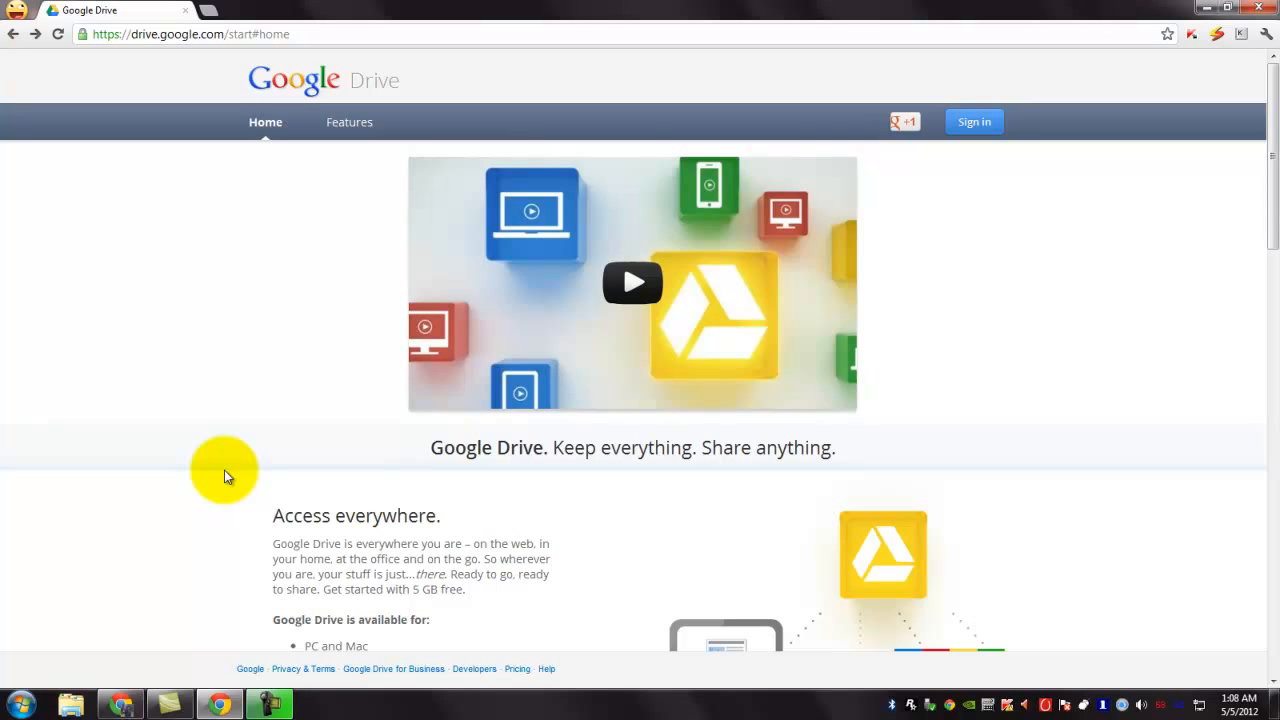
pyautogui.scroll(-3)
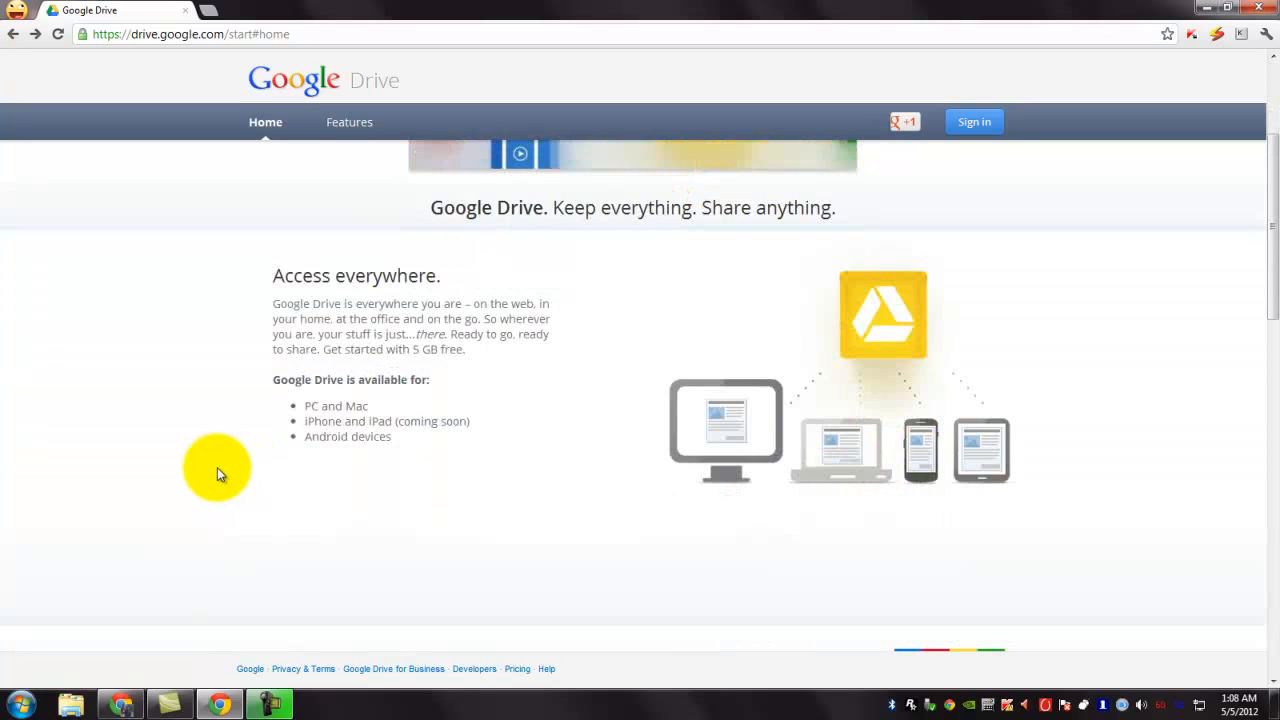
pyautogui.scroll(-3)
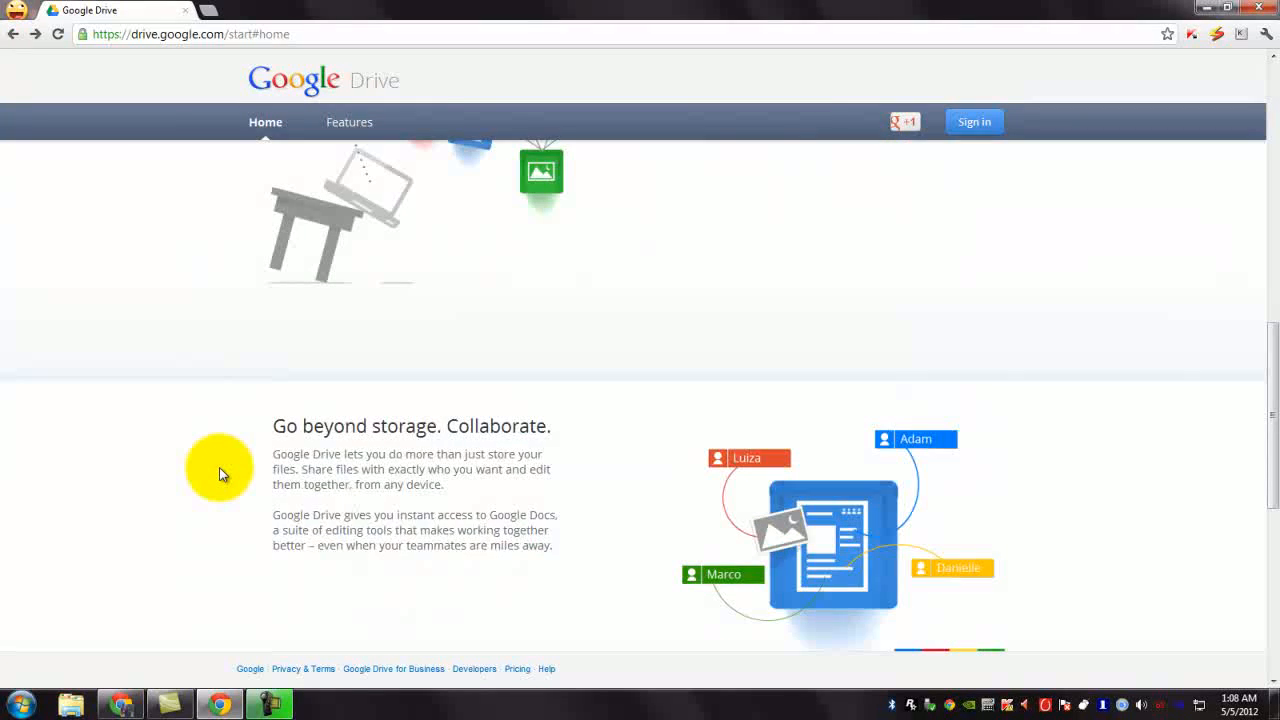
pyautogui.scroll(3)
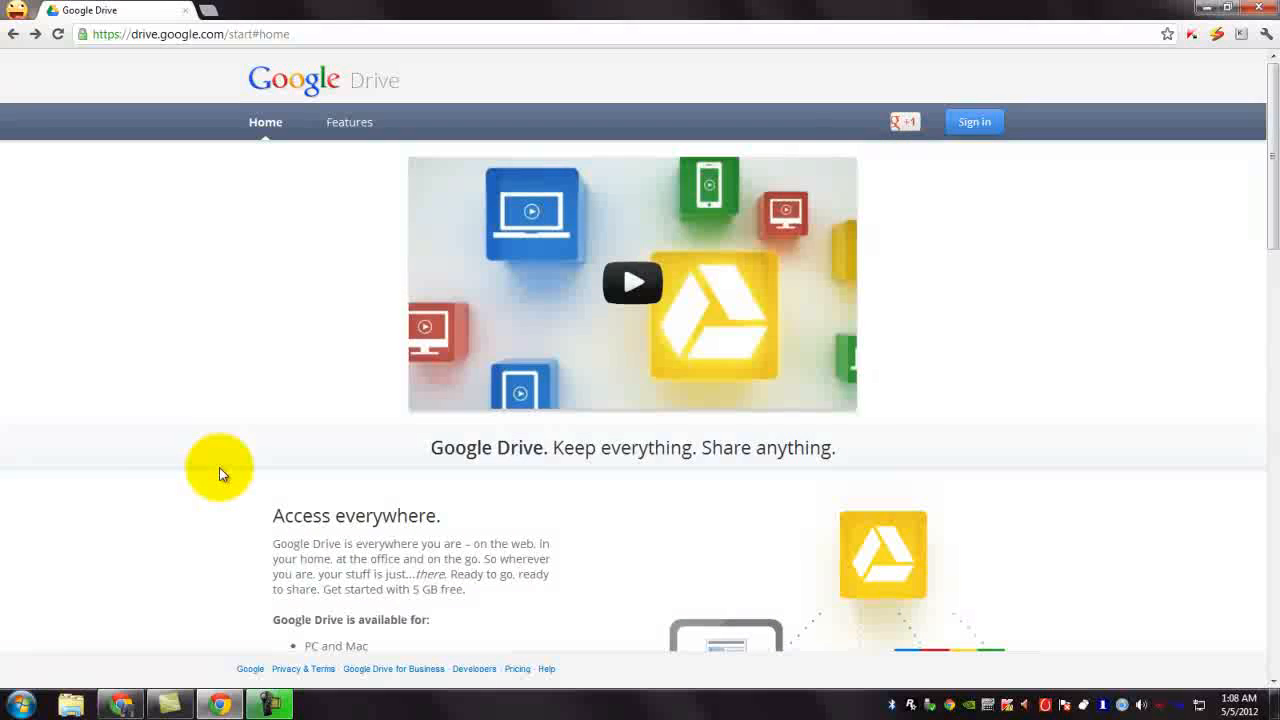
pyautogui.moveTo(1072, 472)
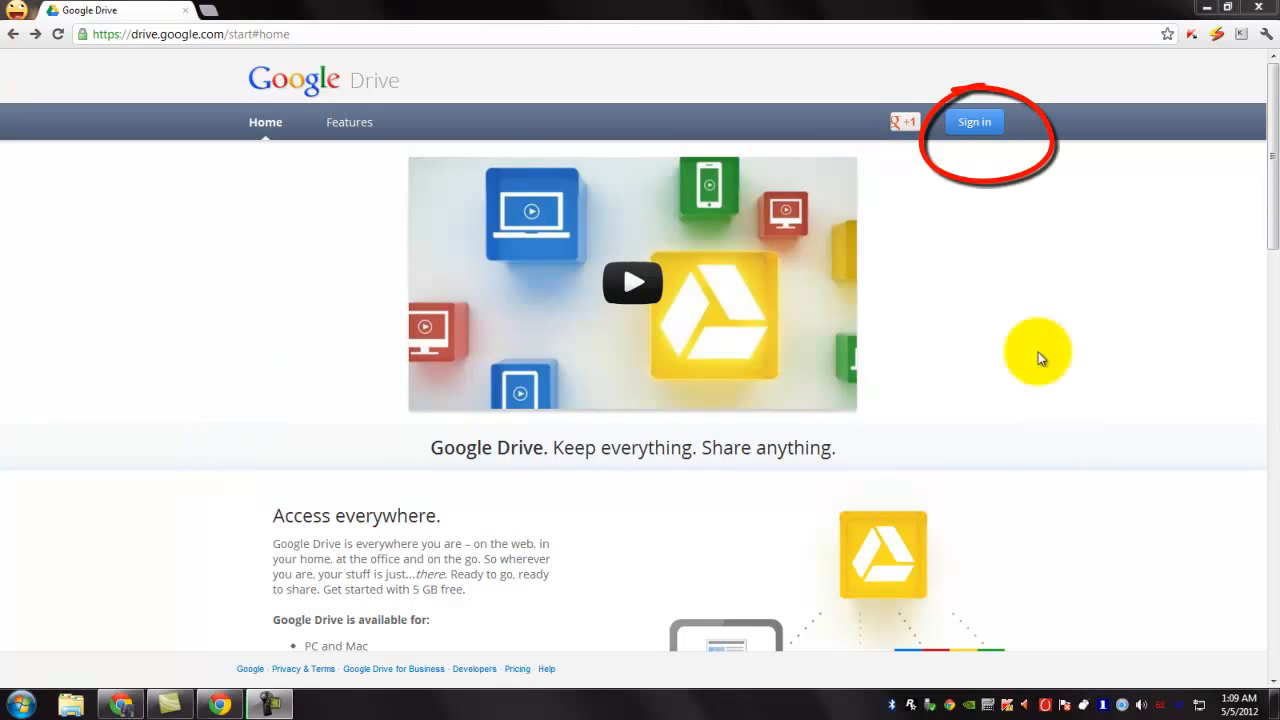
# Step: Go to the Drive account sign-in page from the homepage's Sign in button
pyautogui.click(973, 121)
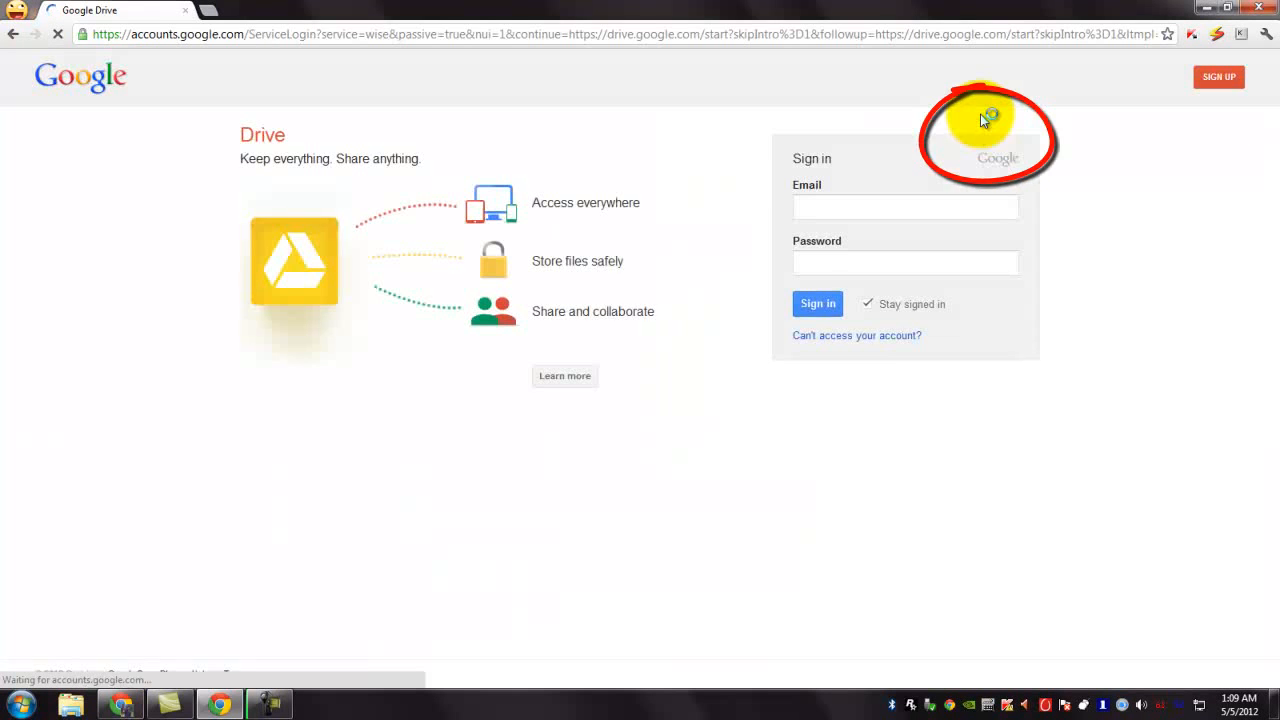
pyautogui.click(898, 207)
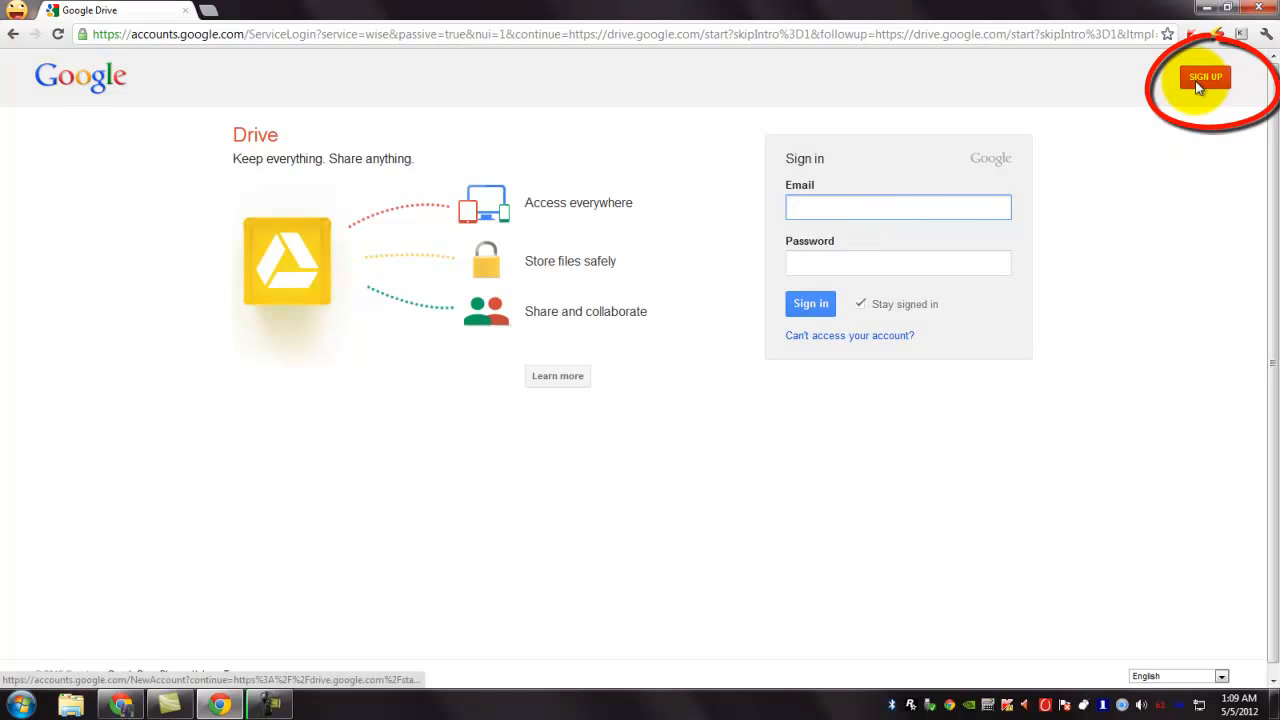
# Step: Start the SIGN UP form for a new Google account
pyautogui.click(1205, 77)
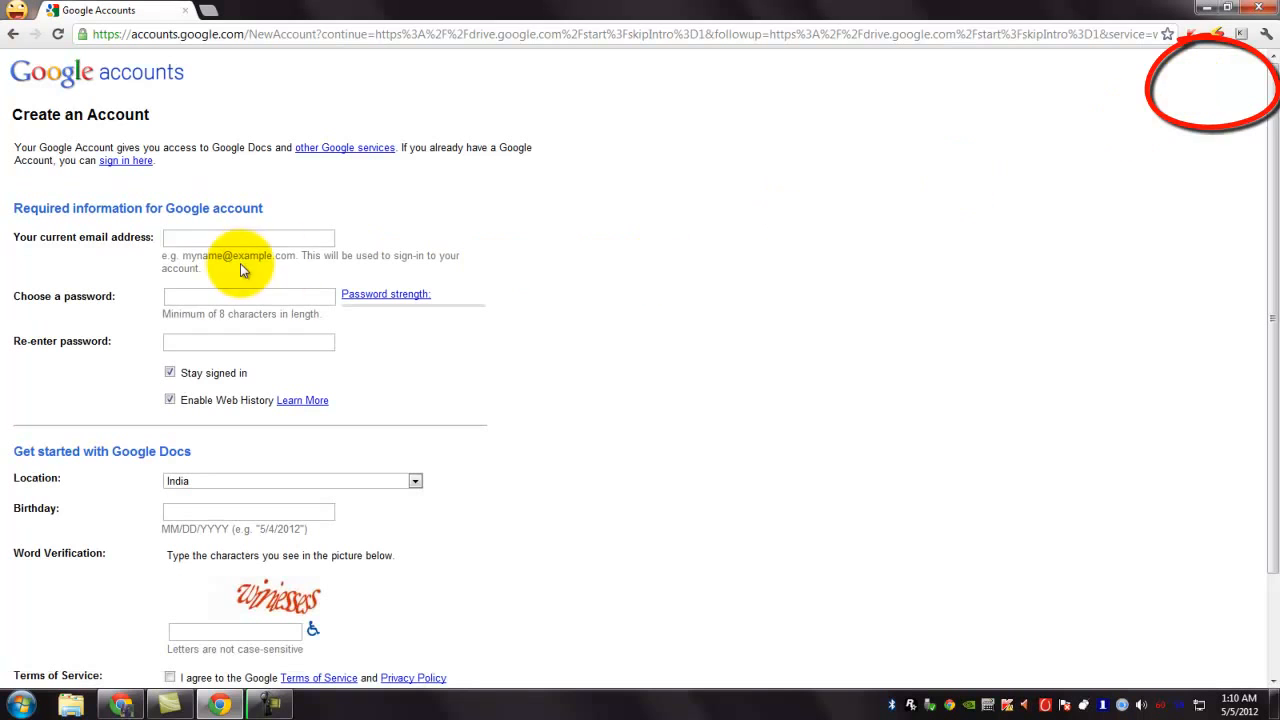
pyautogui.scroll(-3)
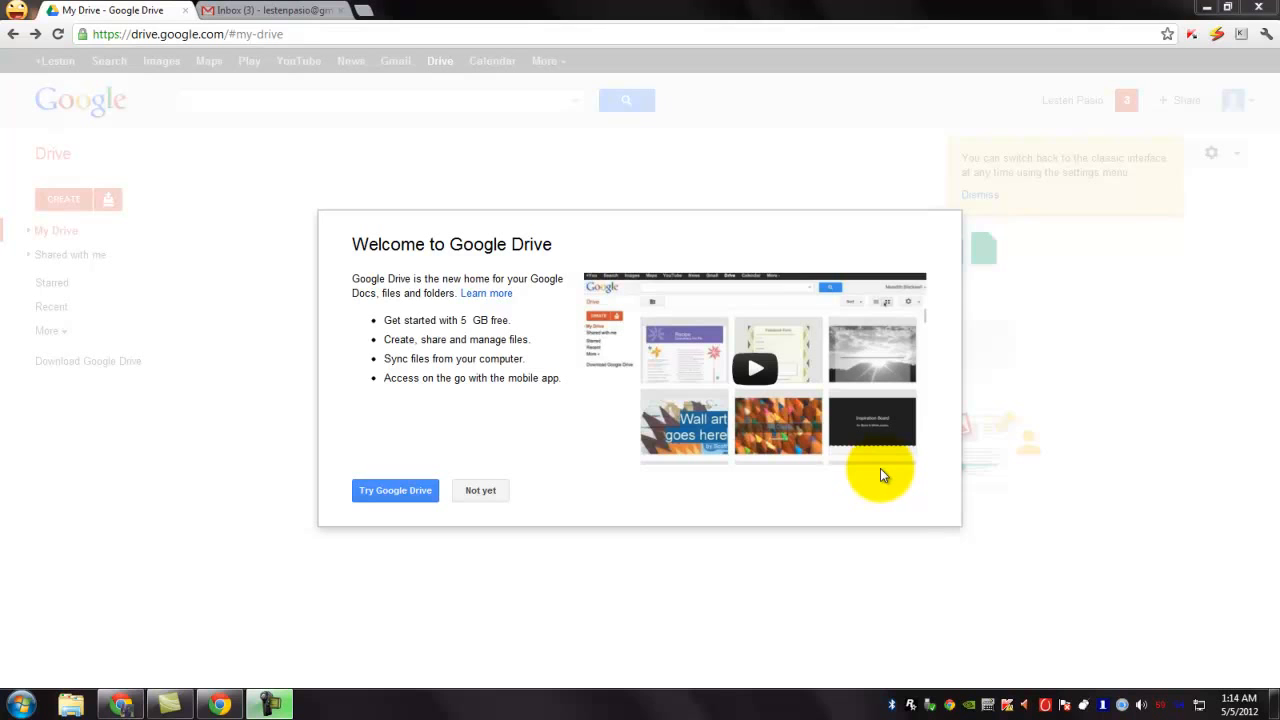
pyautogui.moveTo(495, 250)
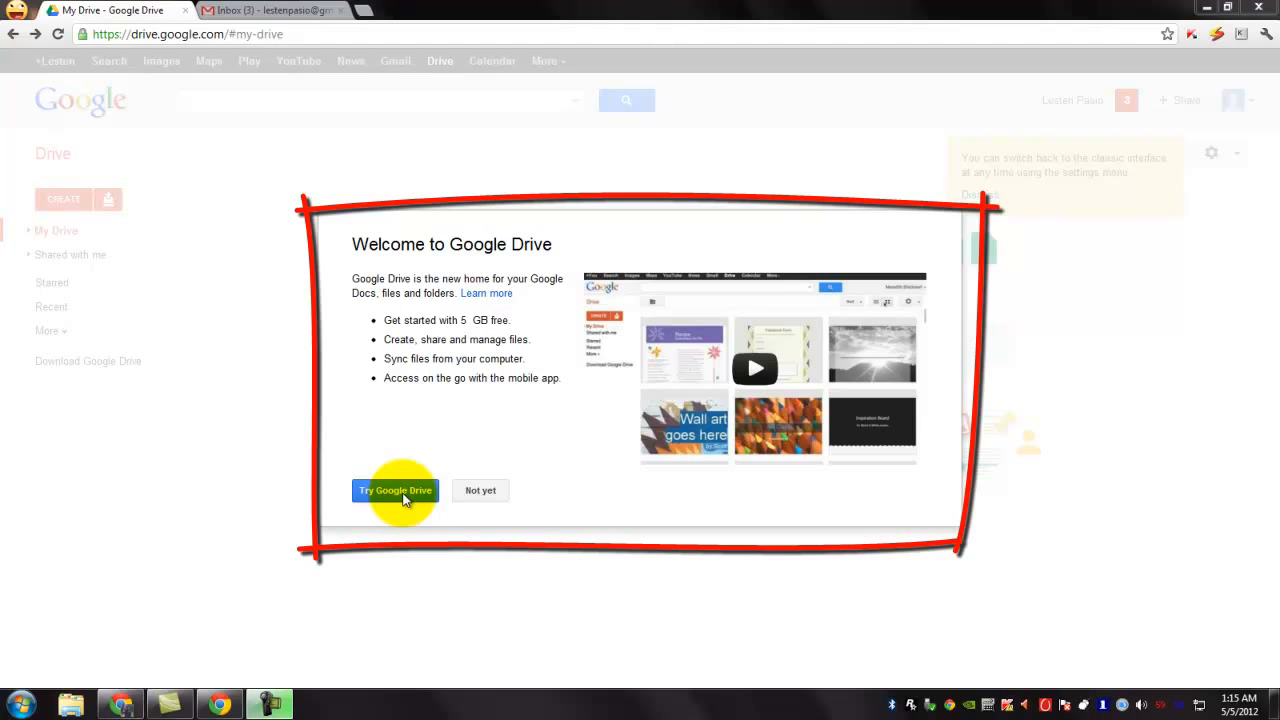
# Step: Choose Try Google Drive in the Welcome to Google Drive dialog
pyautogui.click(395, 490)
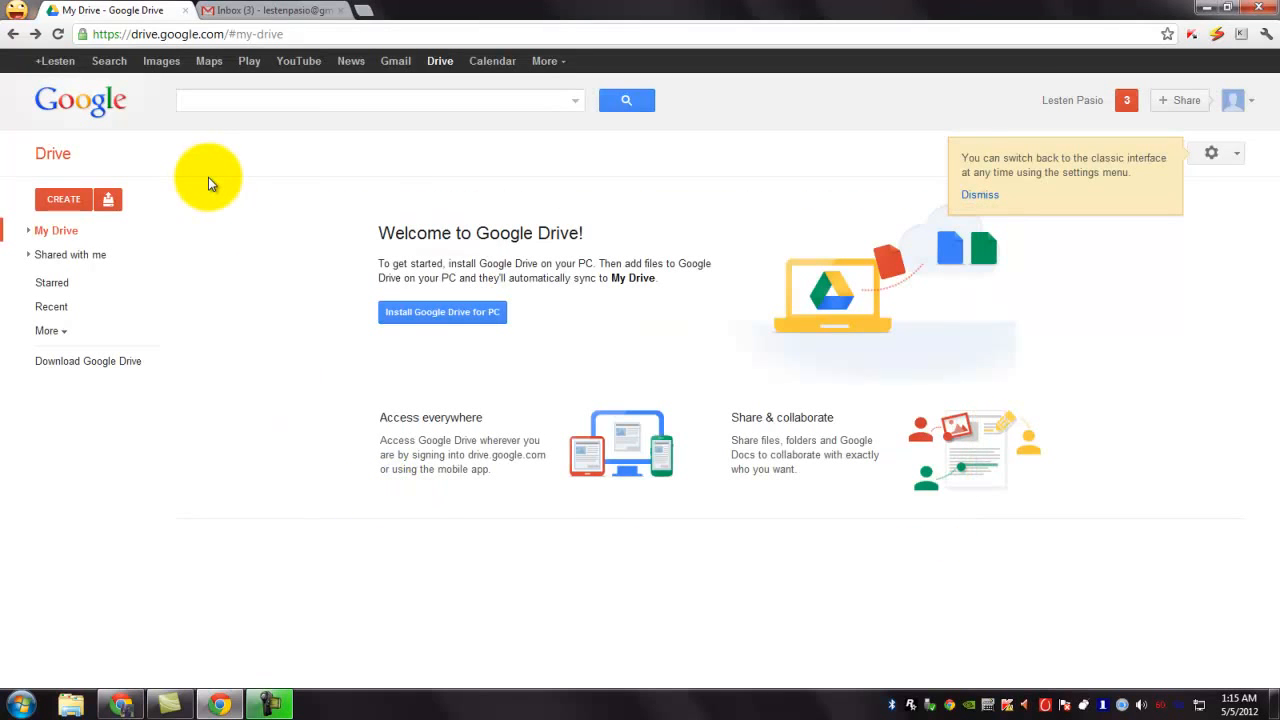
pyautogui.moveTo(1050, 432)
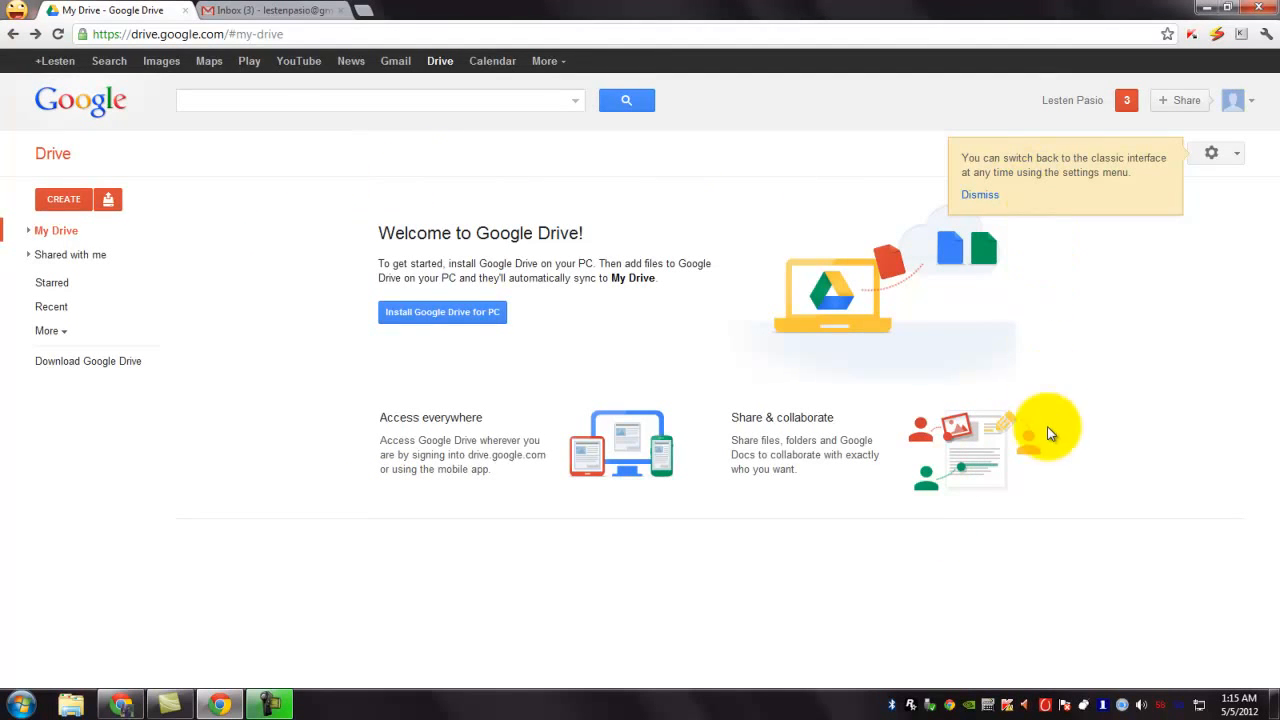
pyautogui.moveTo(280, 190)
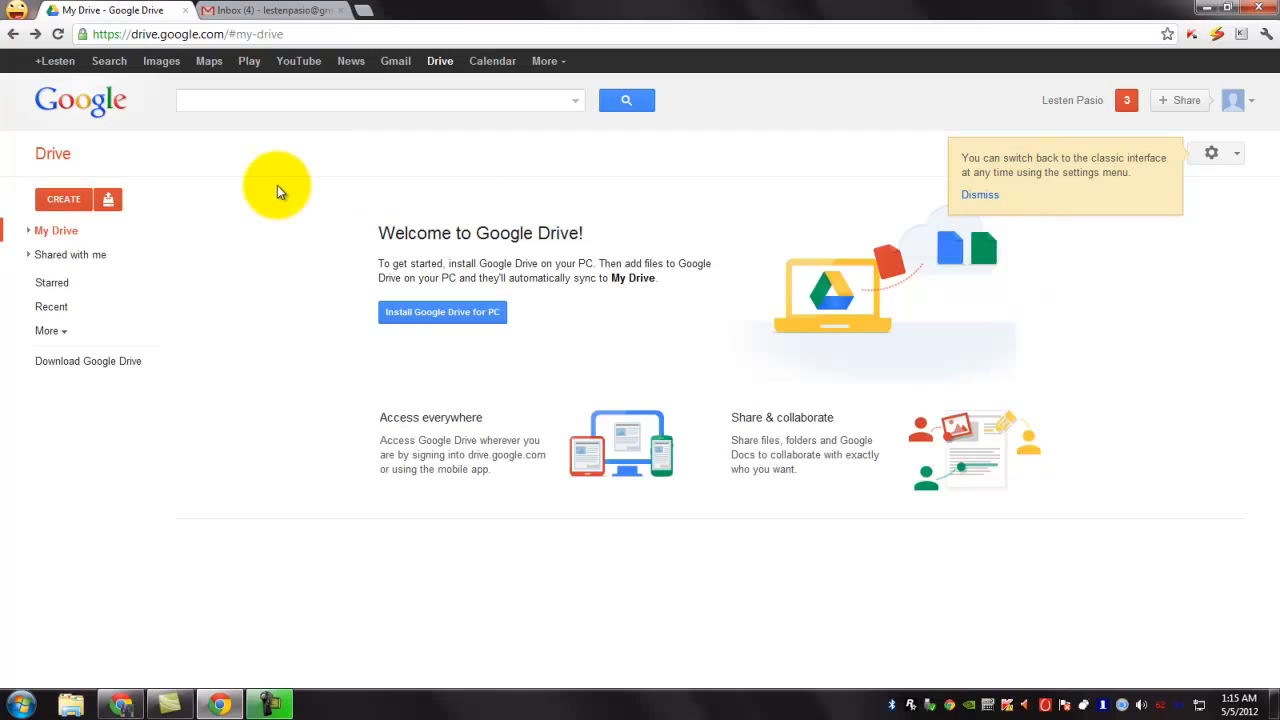
pyautogui.moveTo(258, 410)
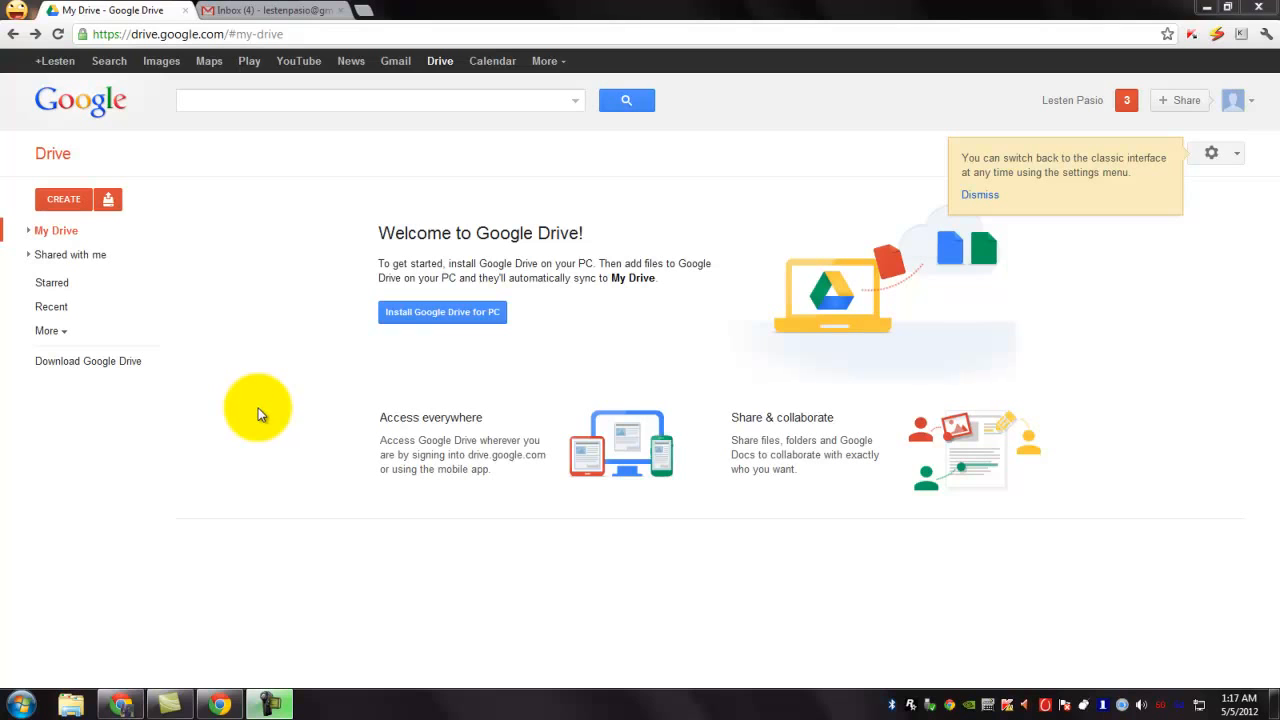
pyautogui.moveTo(290, 378)
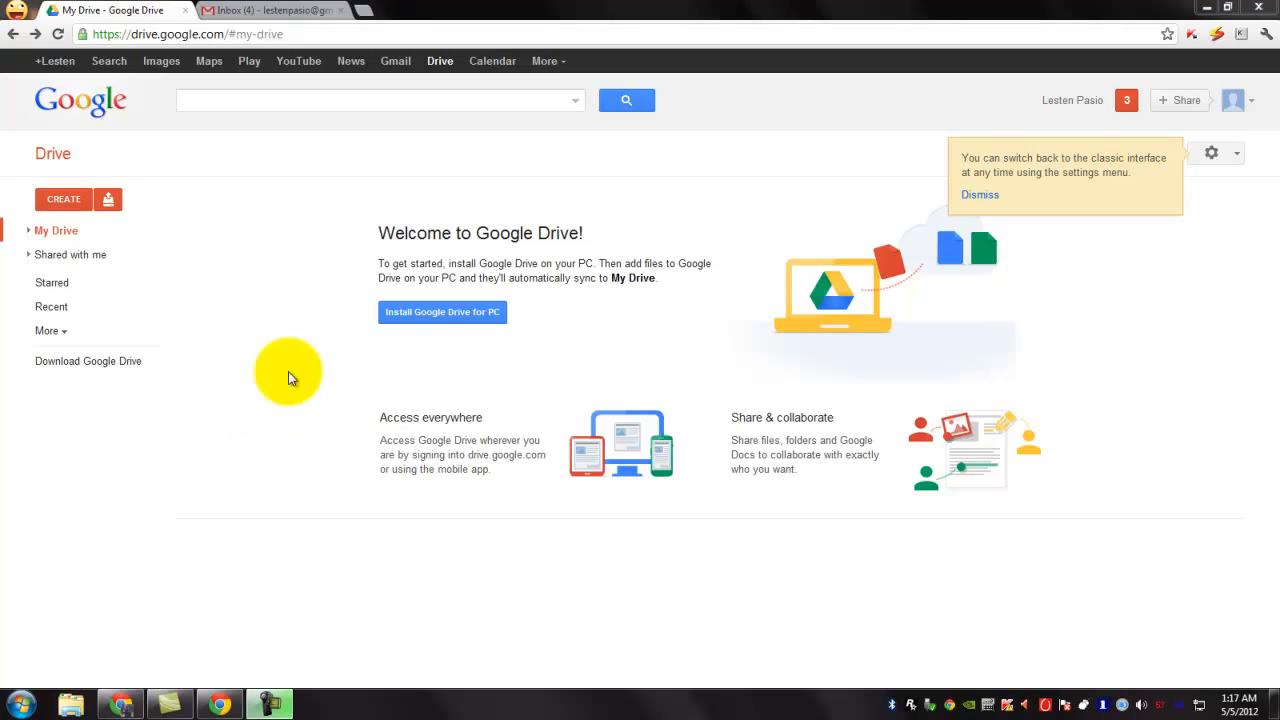
pyautogui.moveTo(108, 198)
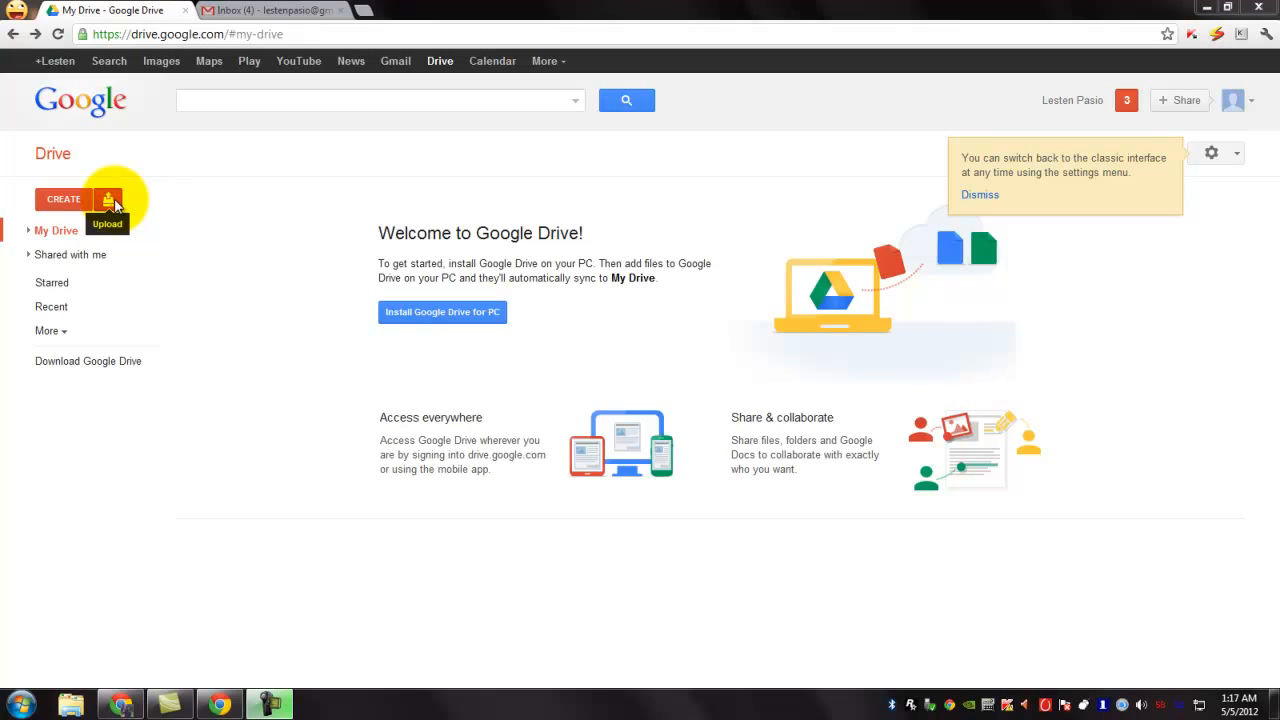
# Step: Choose Files… from the Upload menu to bring up the file-open dialog
pyautogui.click(108, 199)
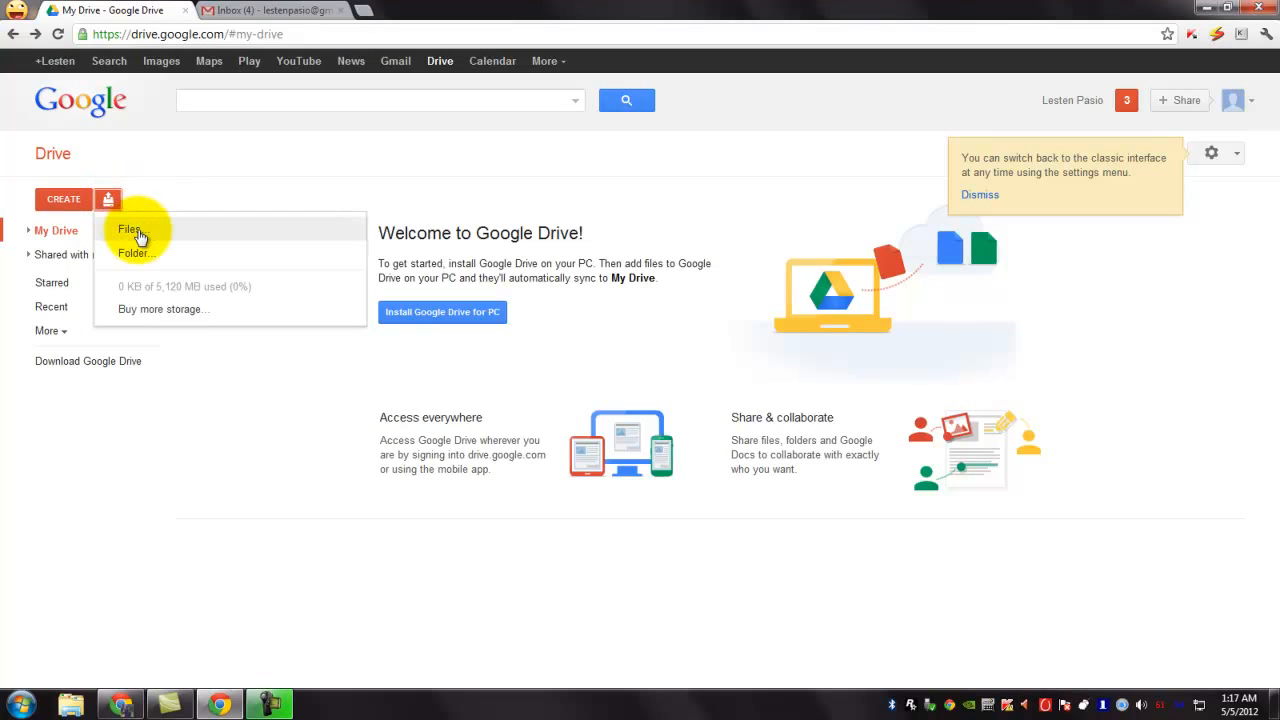
pyautogui.click(130, 229)
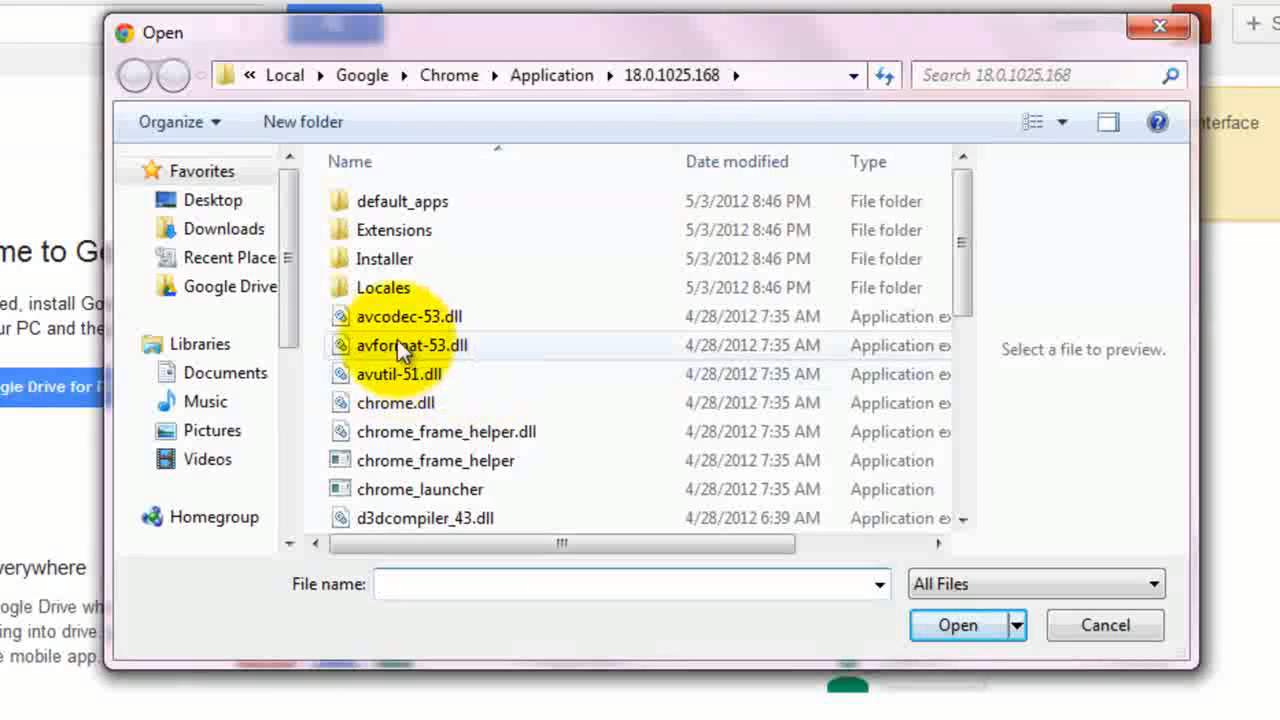
pyautogui.moveTo(430, 335)
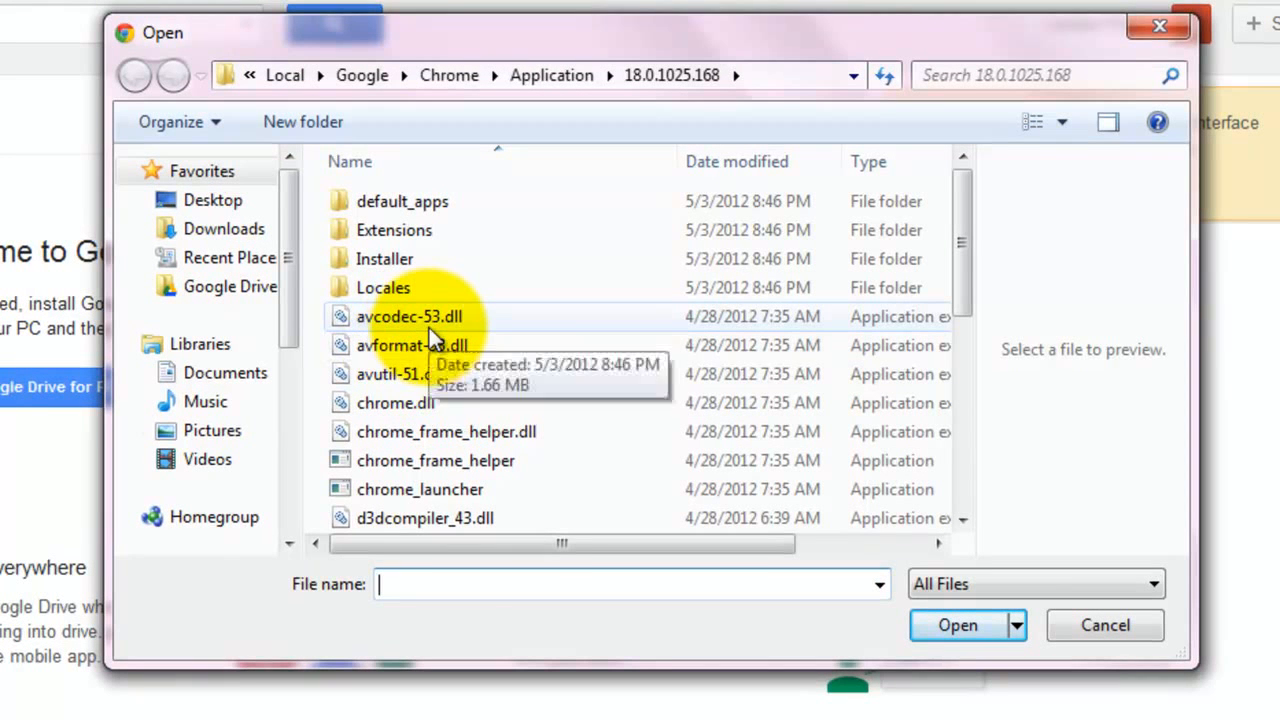
# Step: Select avcodec-53.dll and avformat-53.dll together and confirm them for upload
pyautogui.click(409, 316)
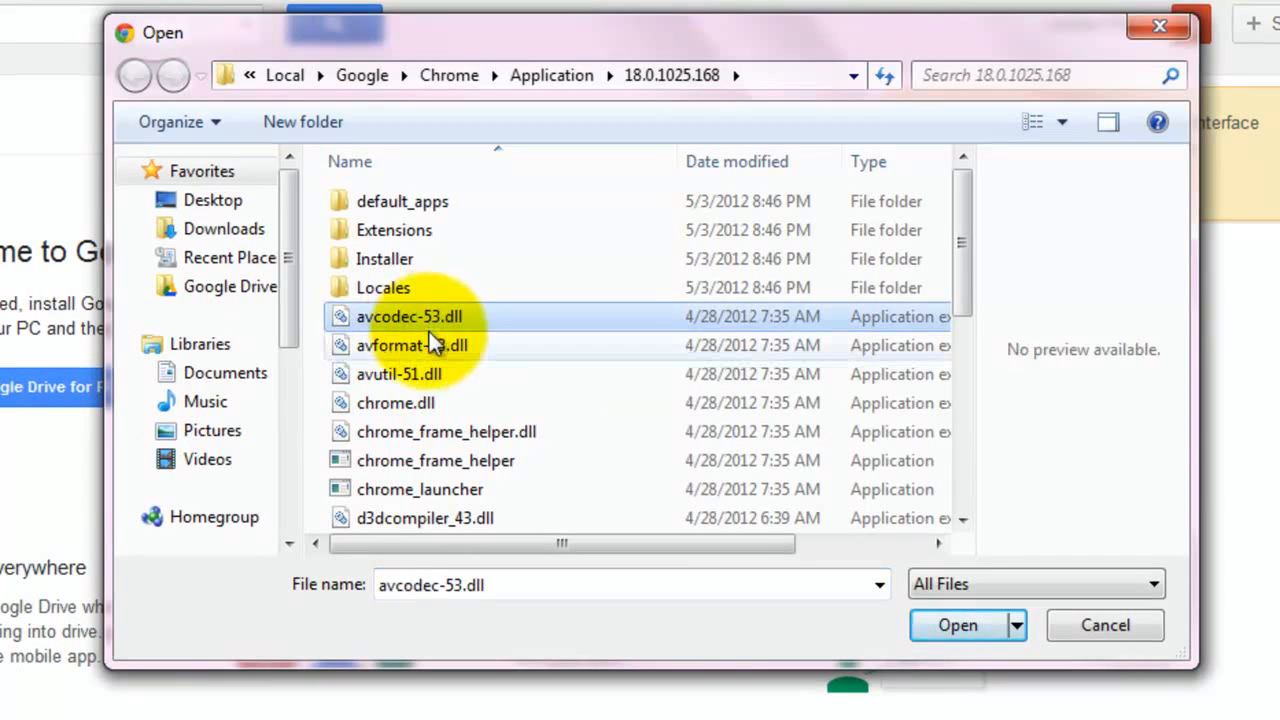
pyautogui.click(412, 345)
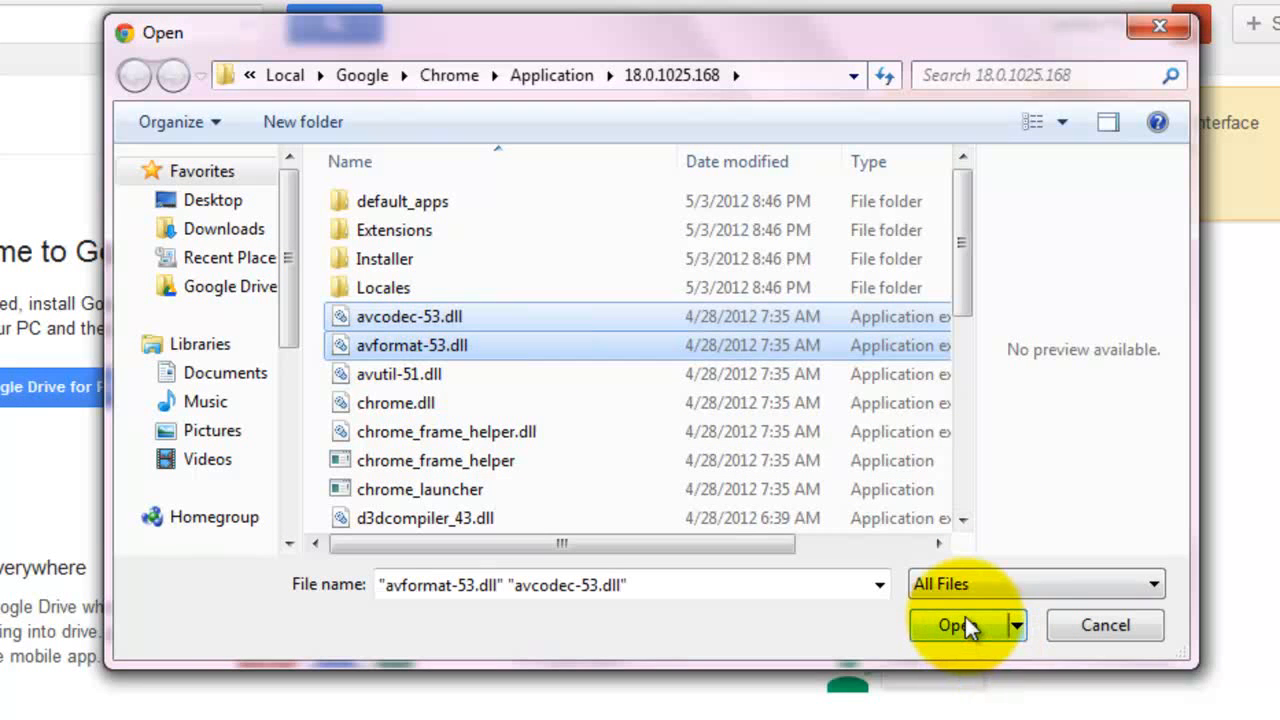
pyautogui.click(957, 625)
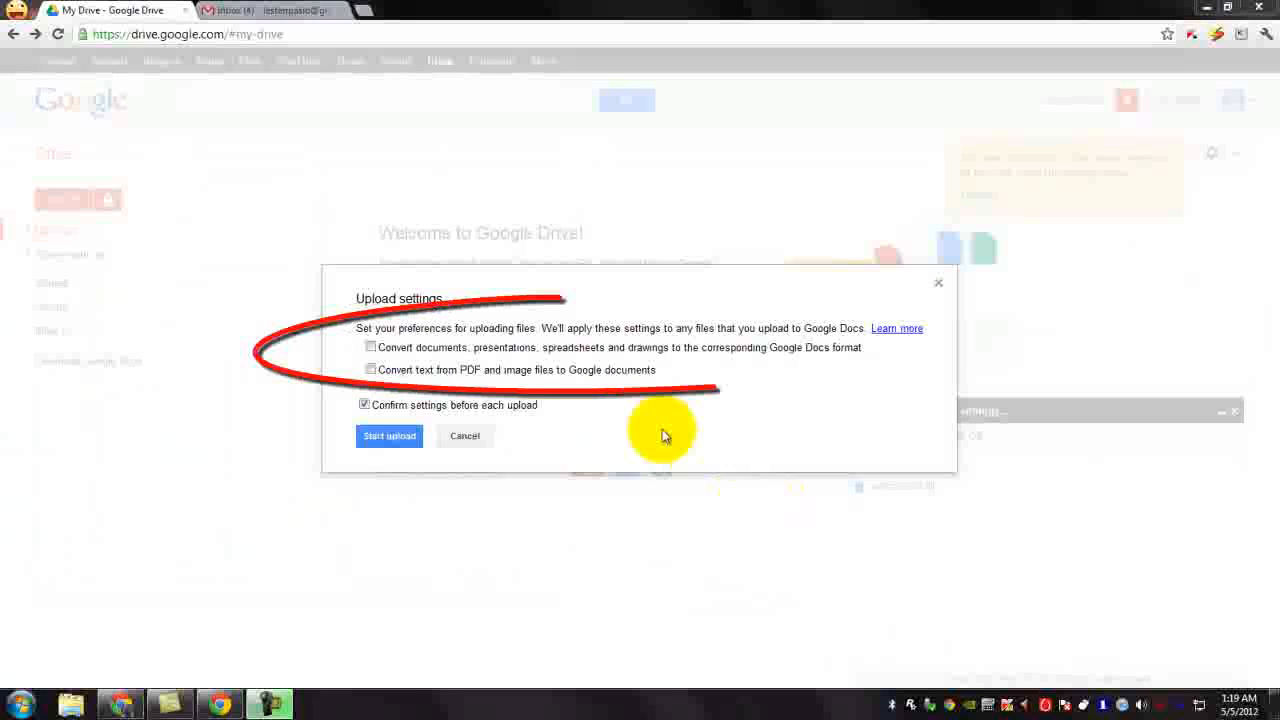
# Step: Enable both Google Docs conversion and PDF/image text conversion in Upload settings
pyautogui.click(371, 347)
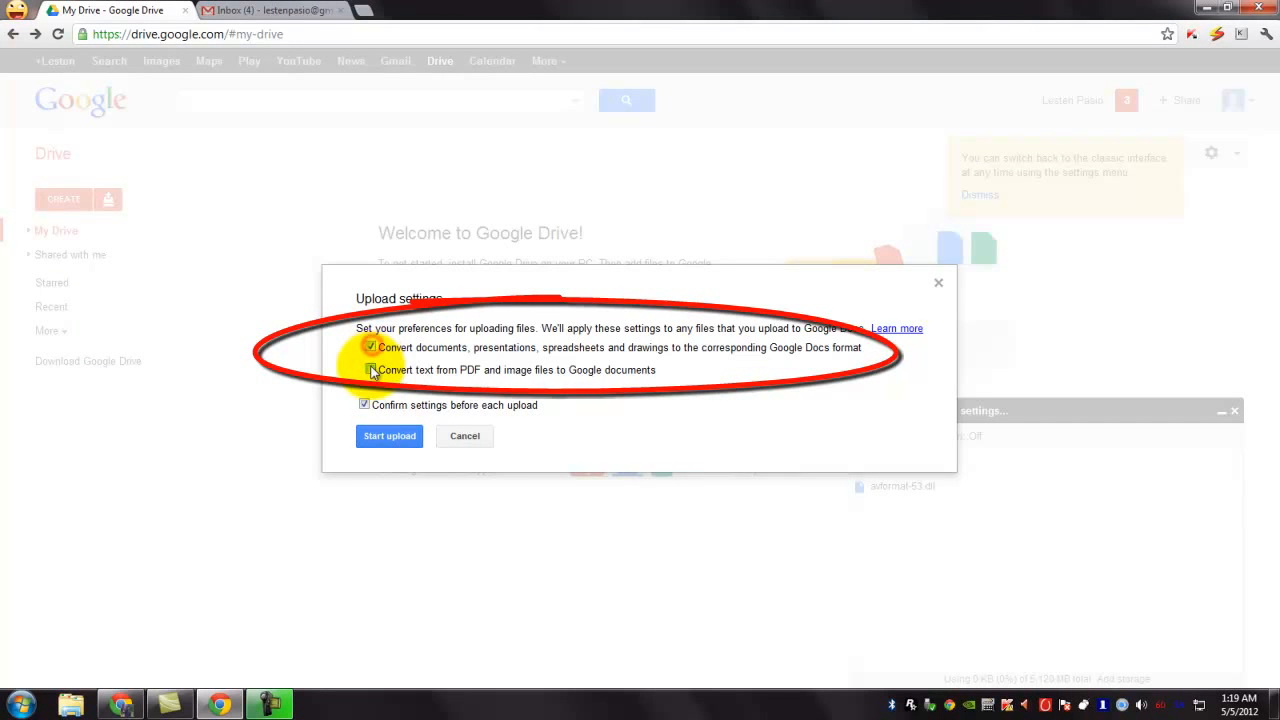
pyautogui.click(371, 370)
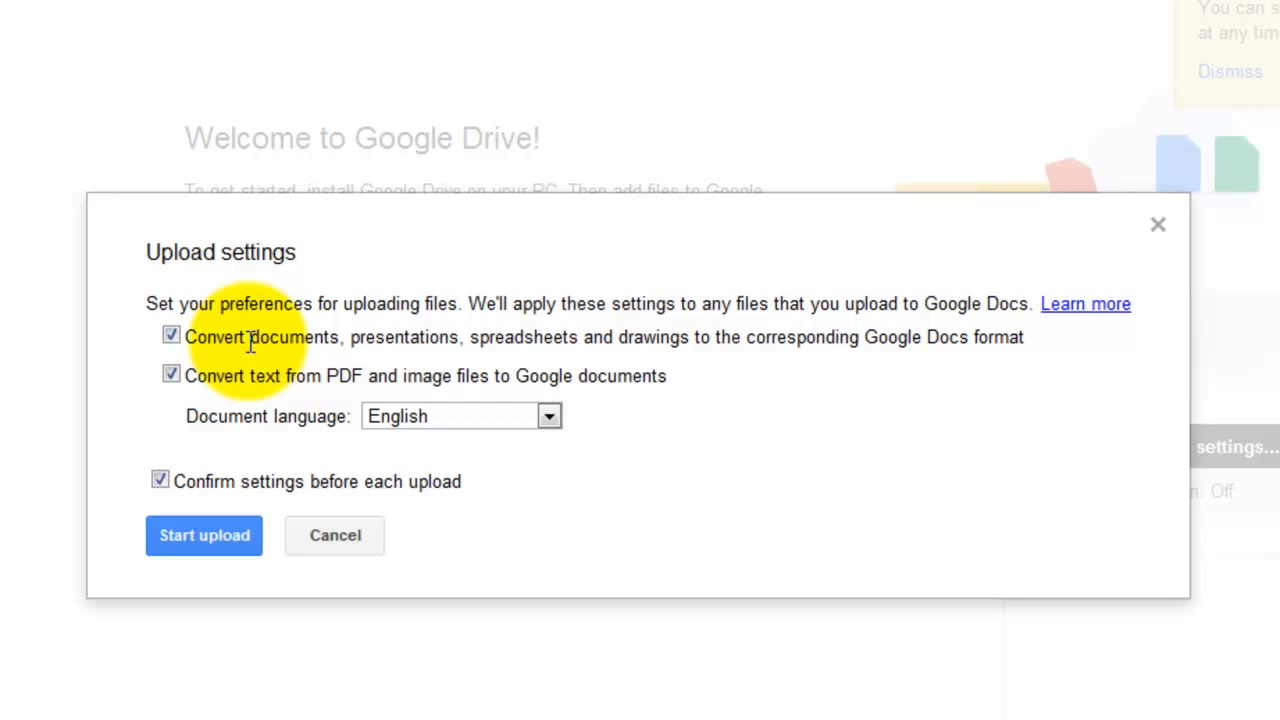
pyautogui.moveTo(300, 465)
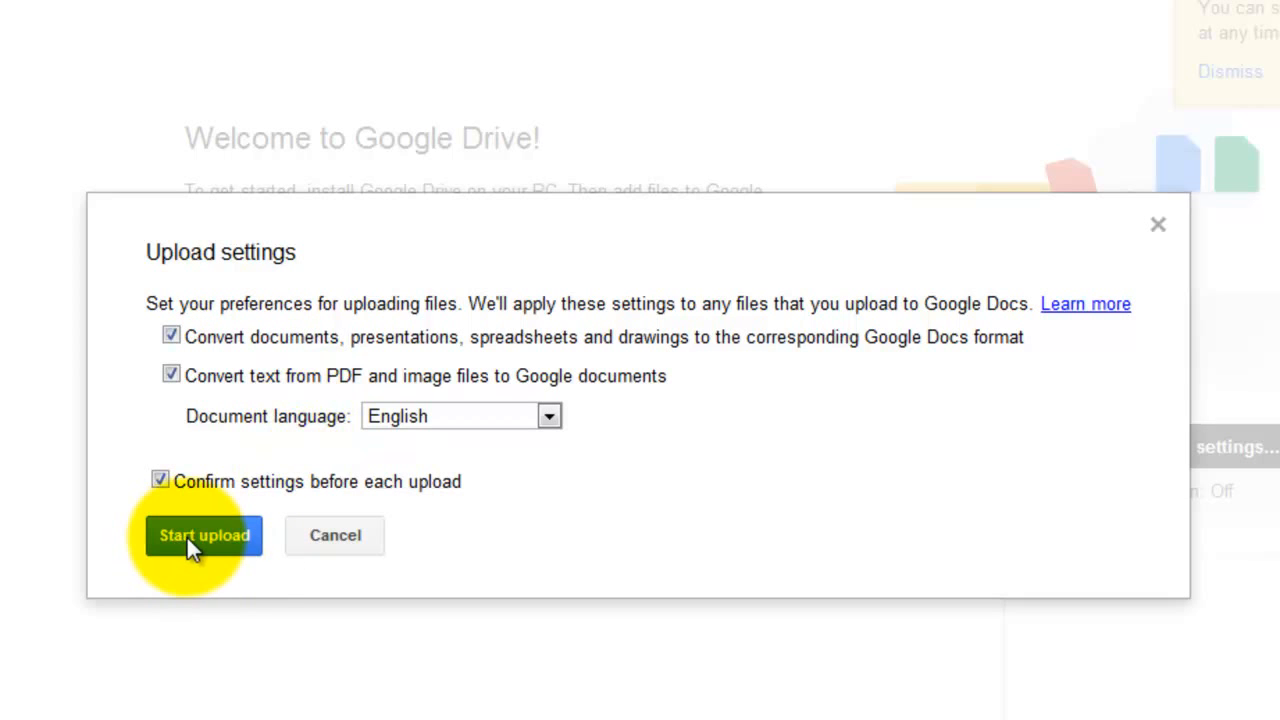
# Step: Start uploading the two DLL files with conversion enabled
pyautogui.click(204, 535)
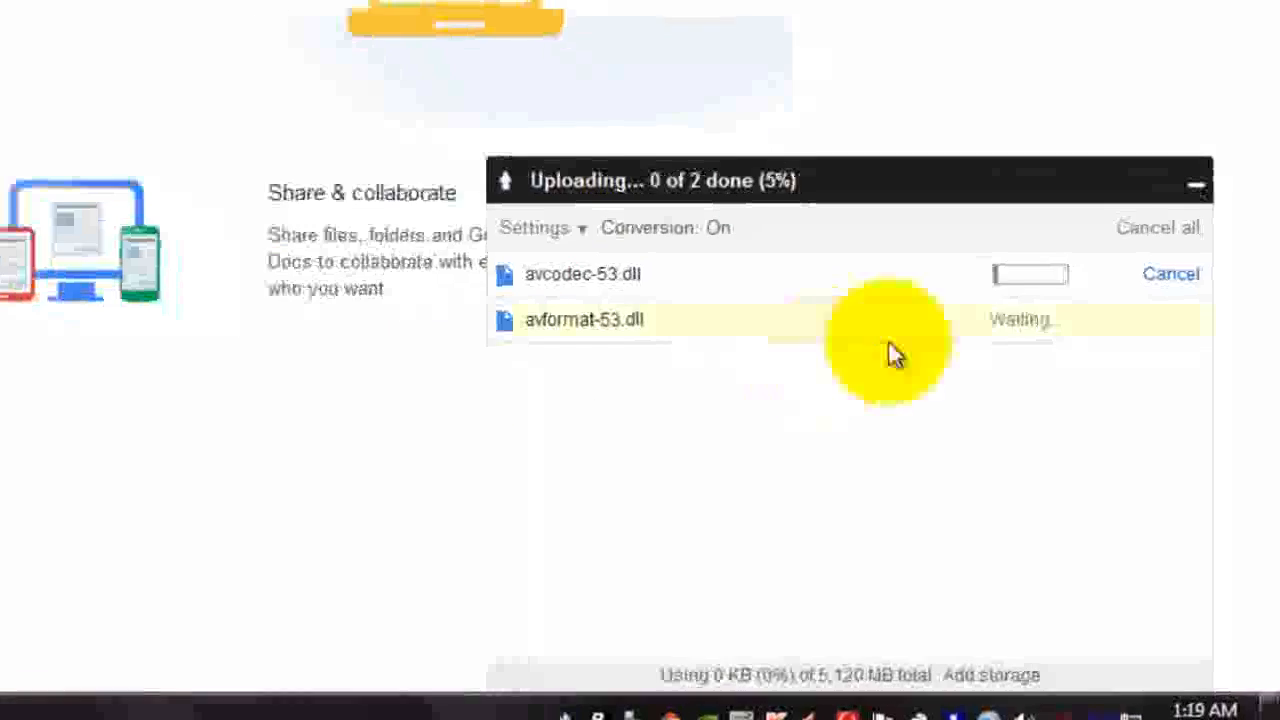
pyautogui.moveTo(1020, 290)
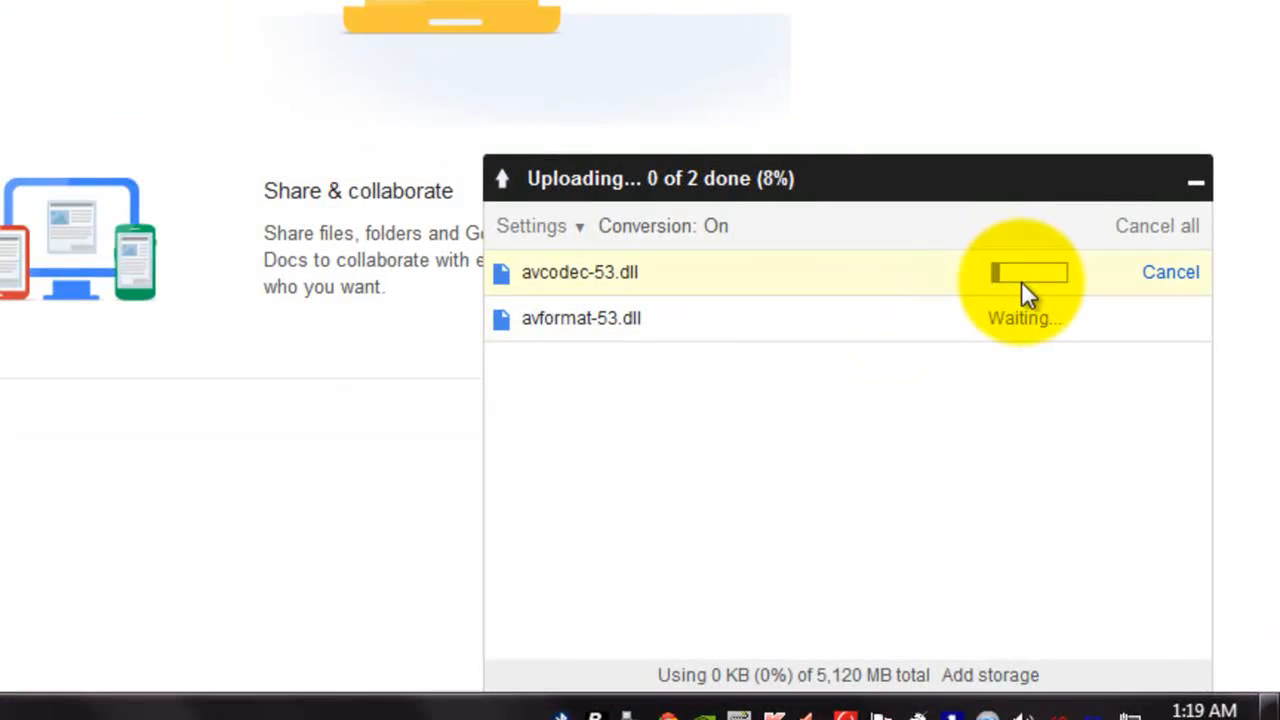
pyautogui.moveTo(965, 405)
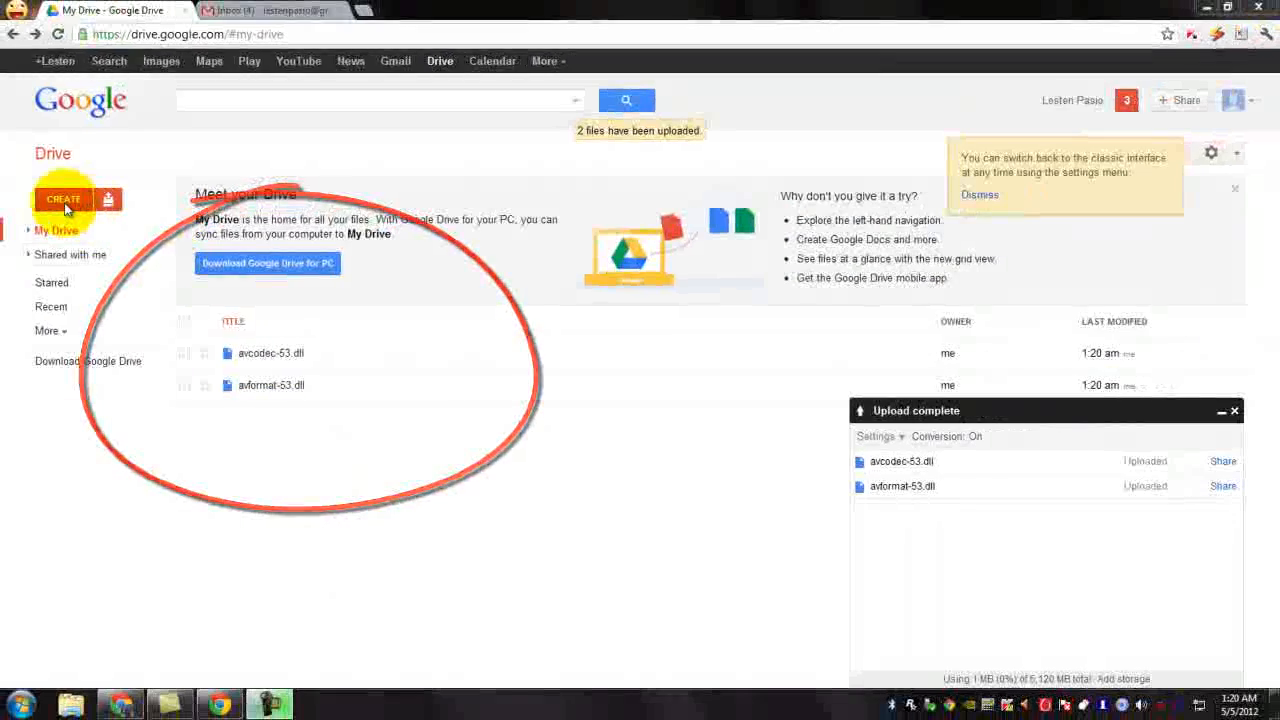
# Step: Show the CREATE dropdown of Document, Presentation, Spreadsheet, Form, Drawing and Folder
pyautogui.click(63, 198)
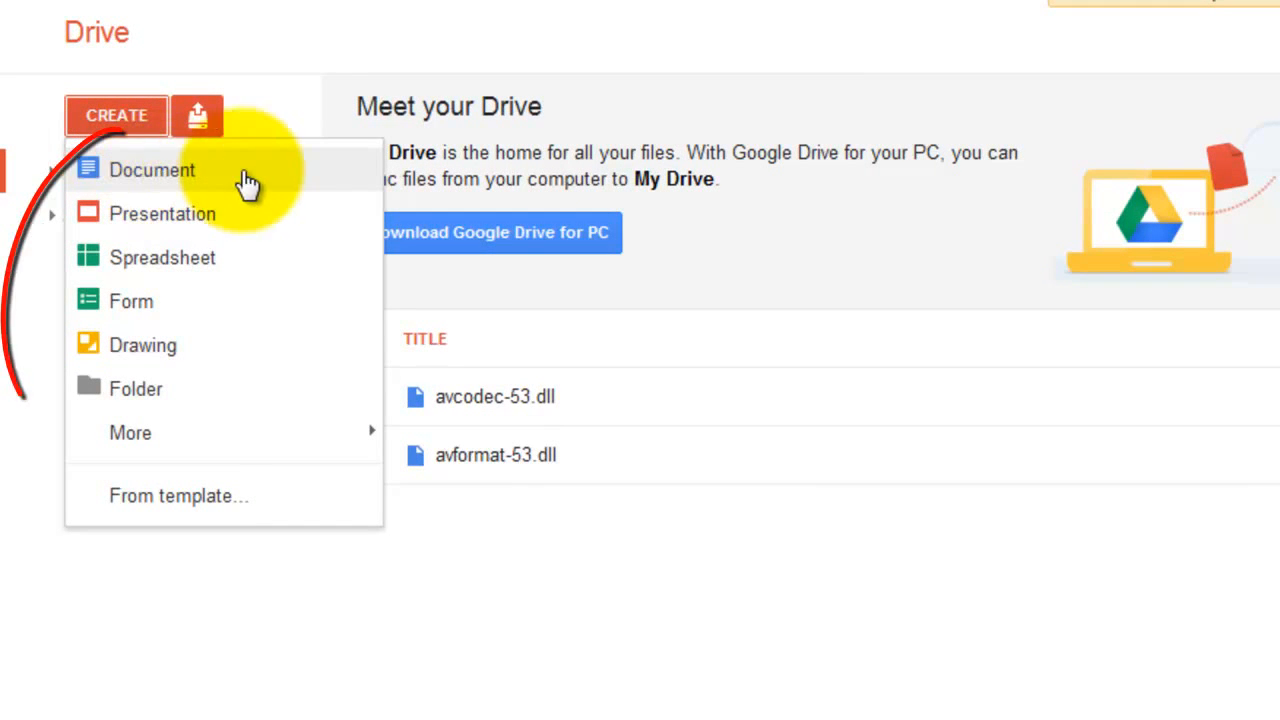
pyautogui.moveTo(230, 265)
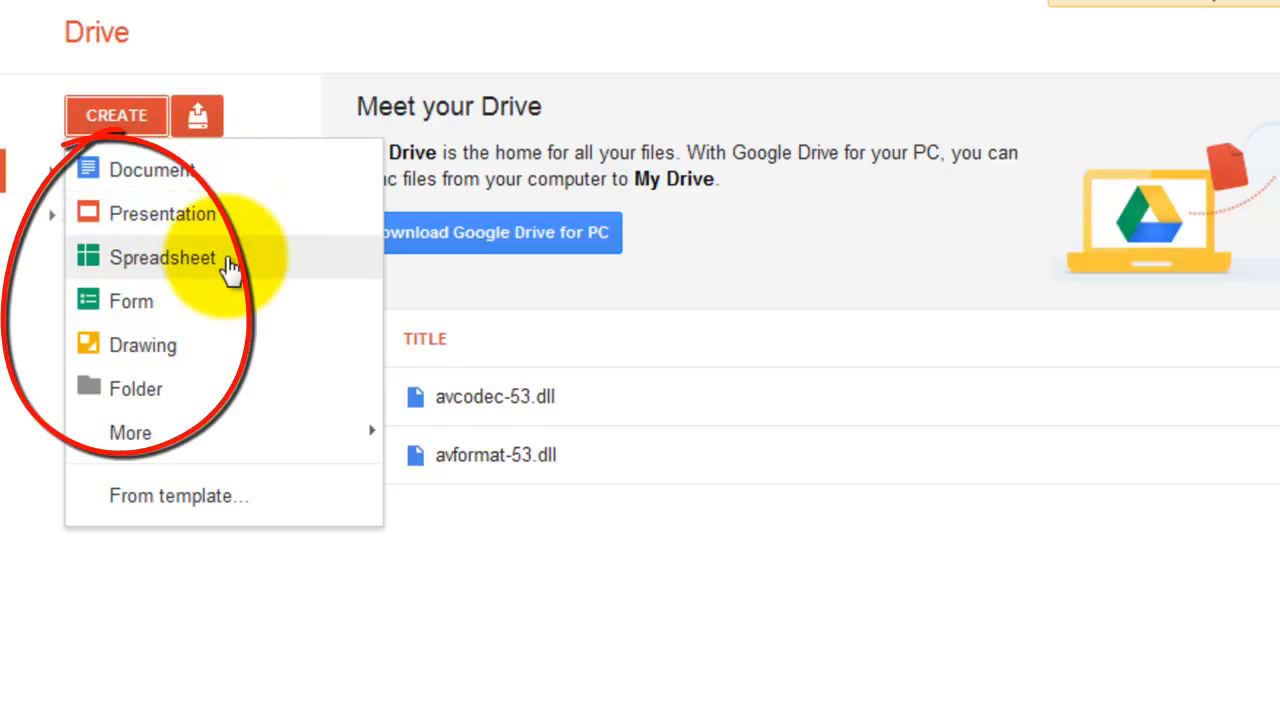
pyautogui.moveTo(262, 605)
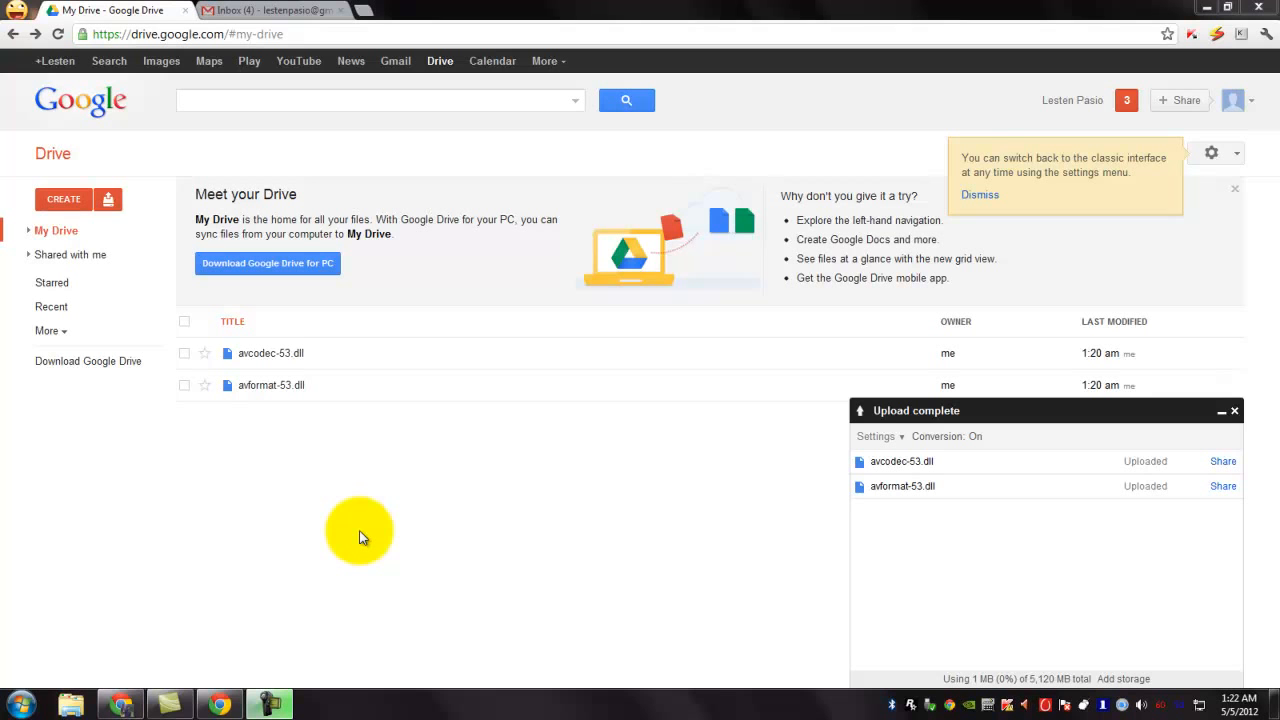
pyautogui.moveTo(430, 291)
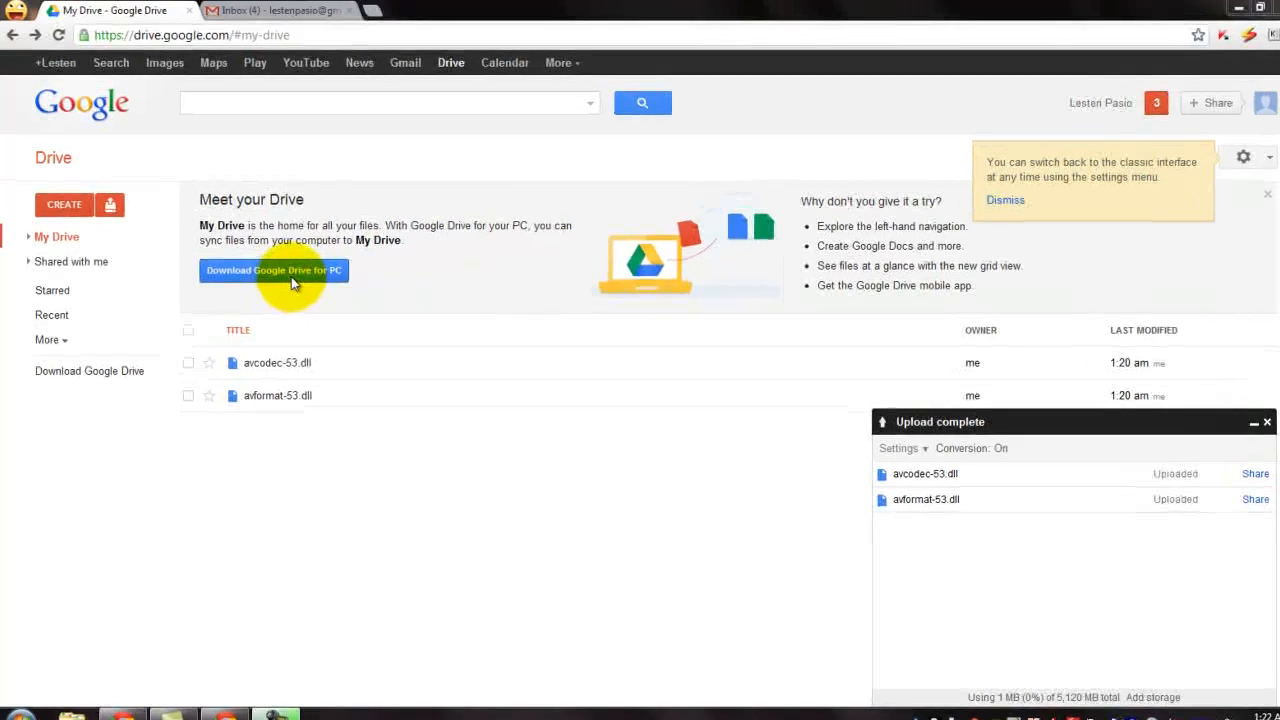
# Step: Request the Google Drive for PC download from the Meet your Drive banner
pyautogui.click(273, 270)
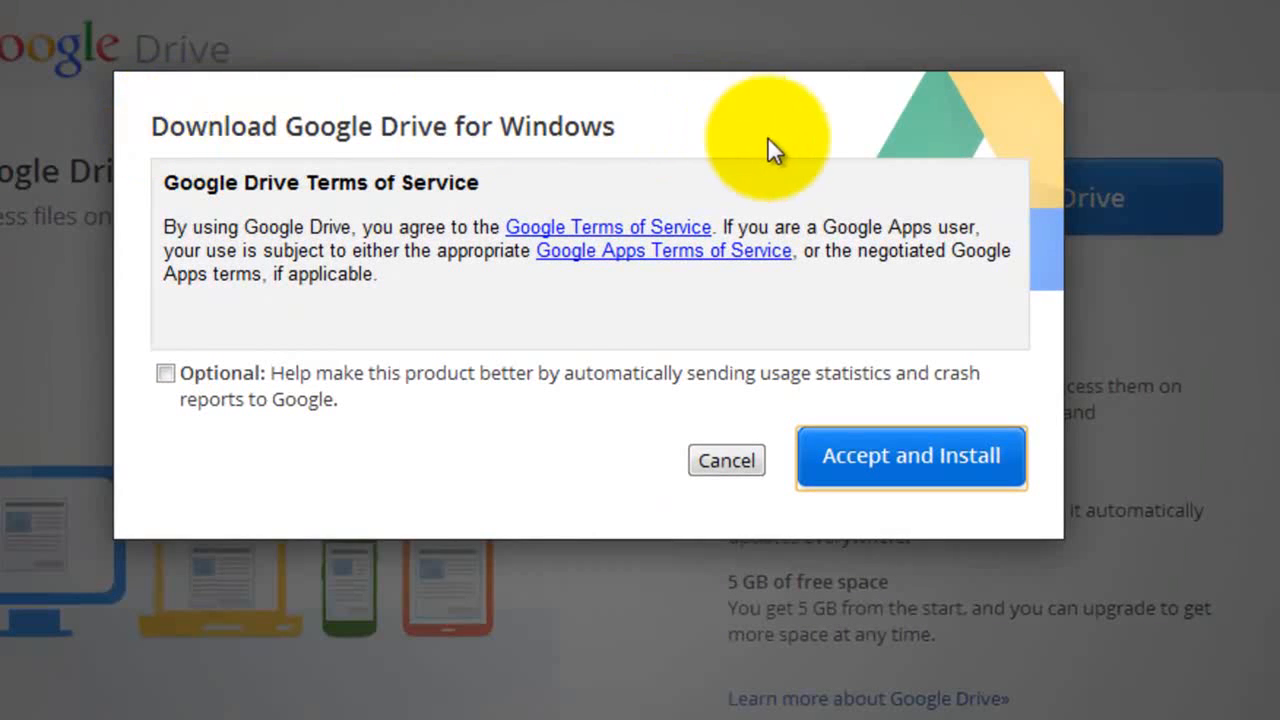
pyautogui.moveTo(378, 252)
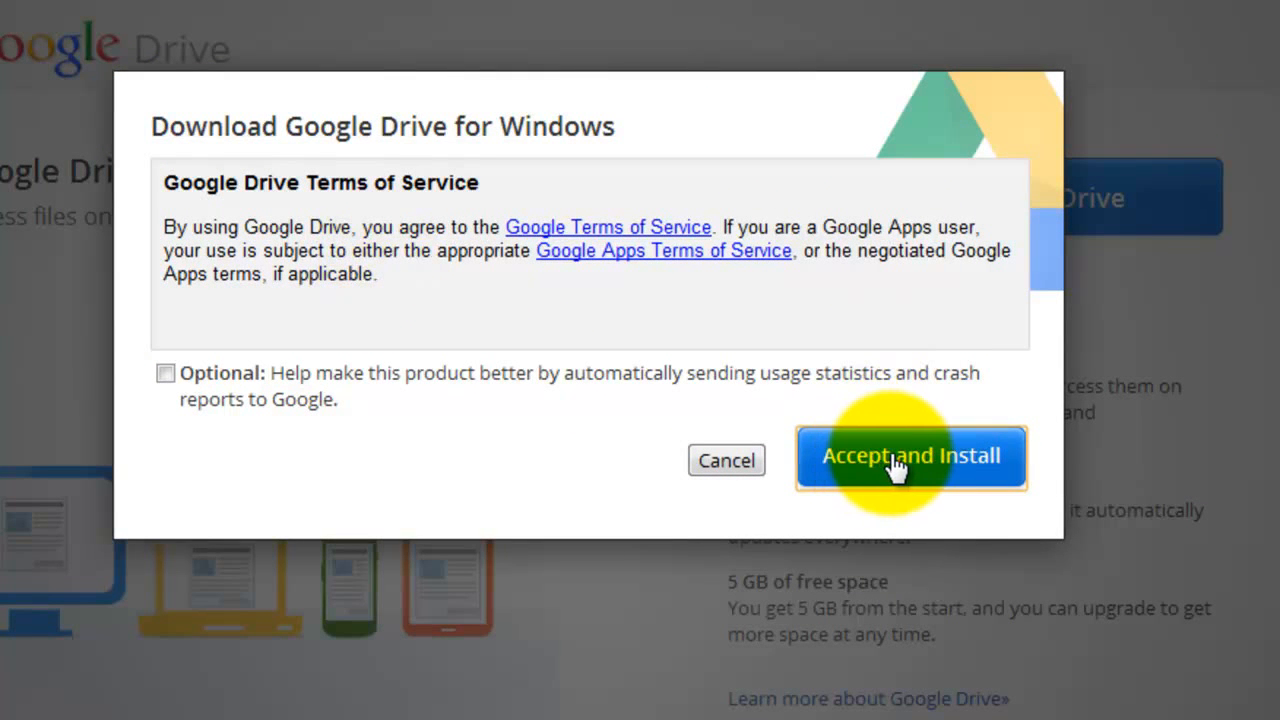
# Step: Accept the Drive for Windows terms and launch the installer download
pyautogui.click(911, 456)
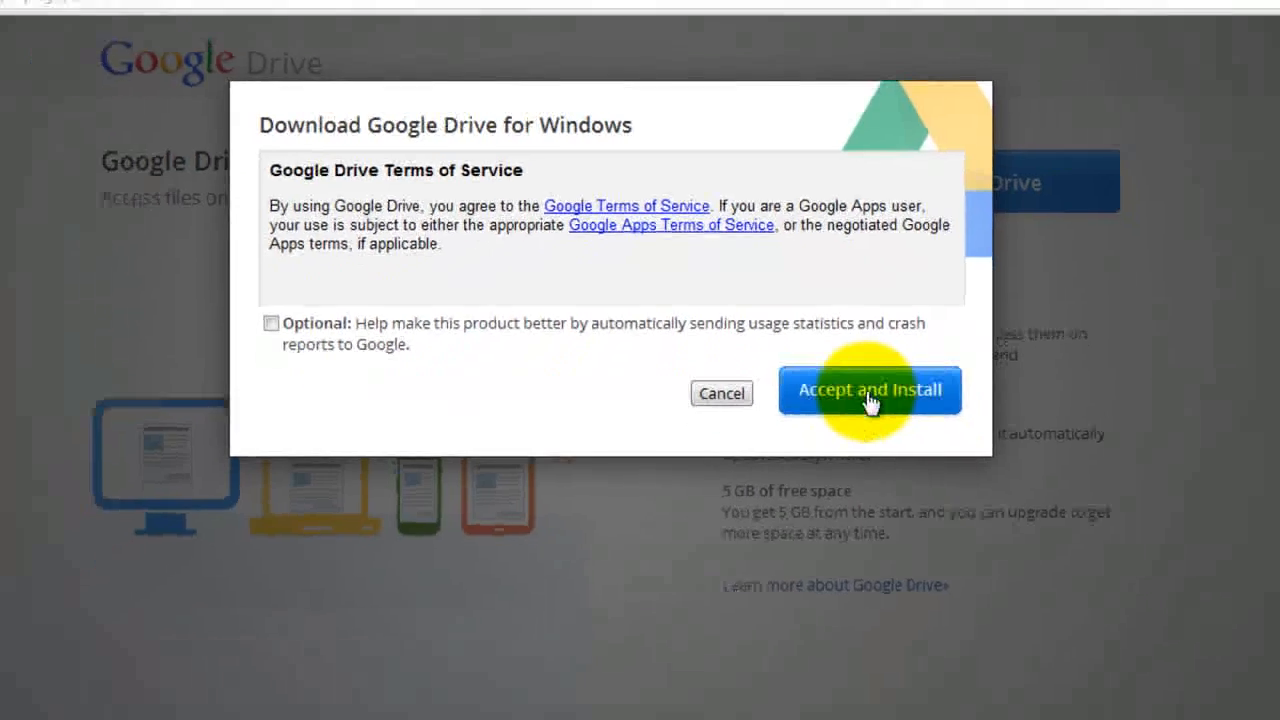
pyautogui.click(869, 389)
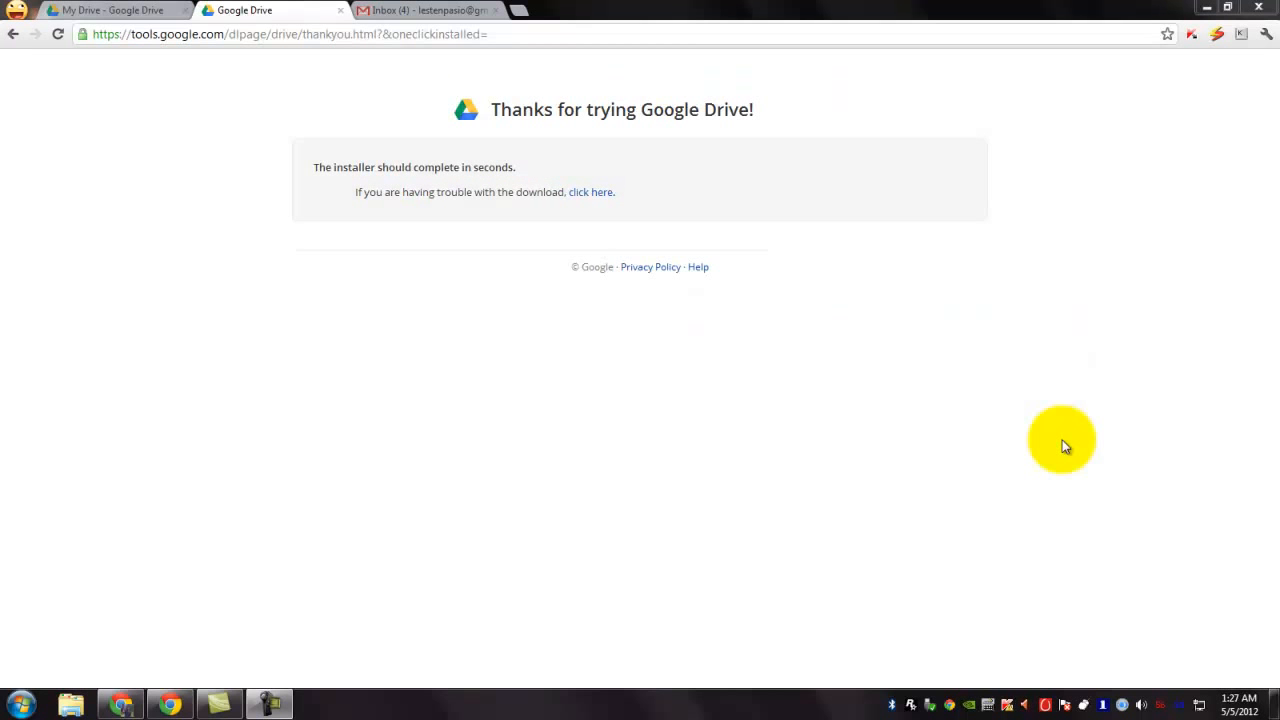
pyautogui.moveTo(1007, 445)
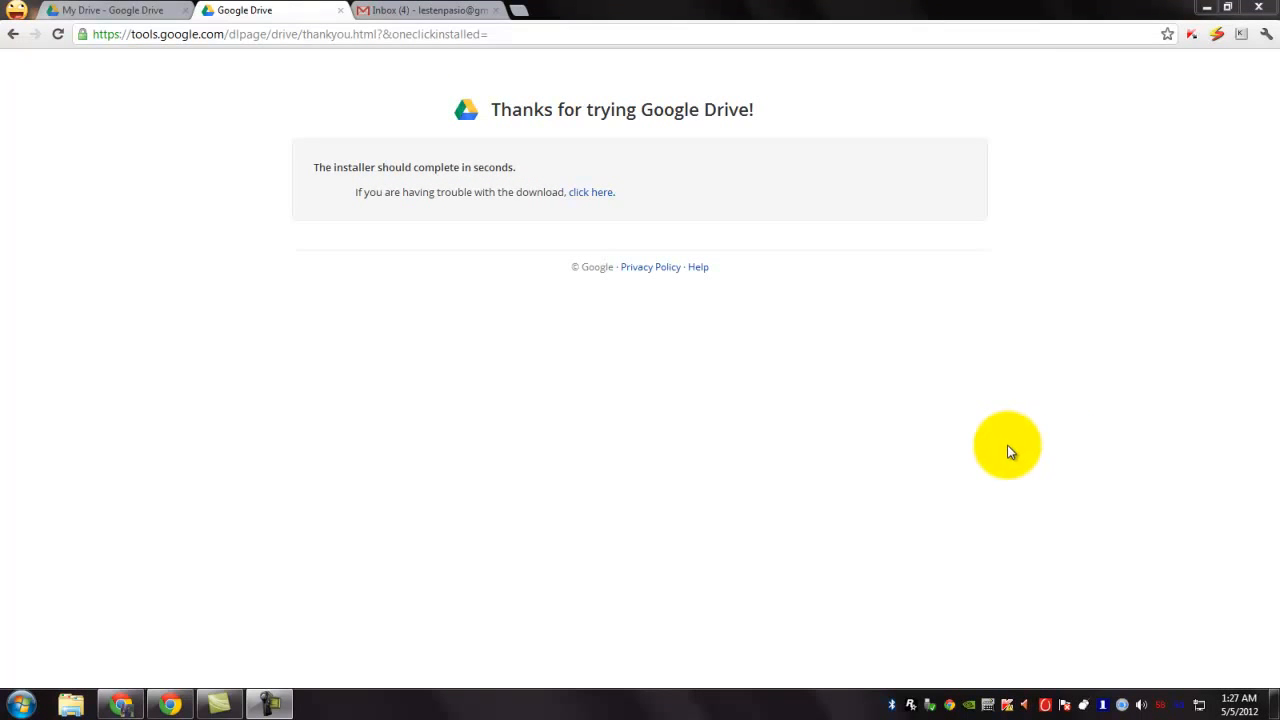
pyautogui.moveTo(985, 445)
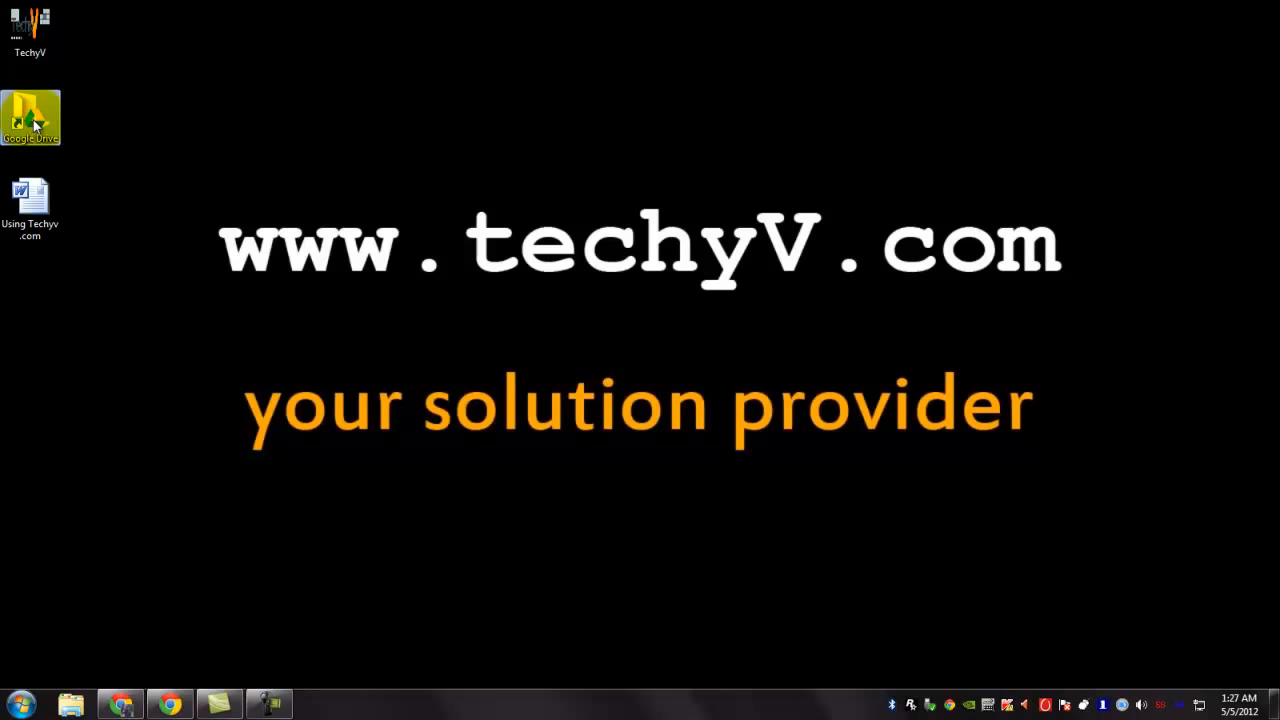
pyautogui.moveTo(125, 135)
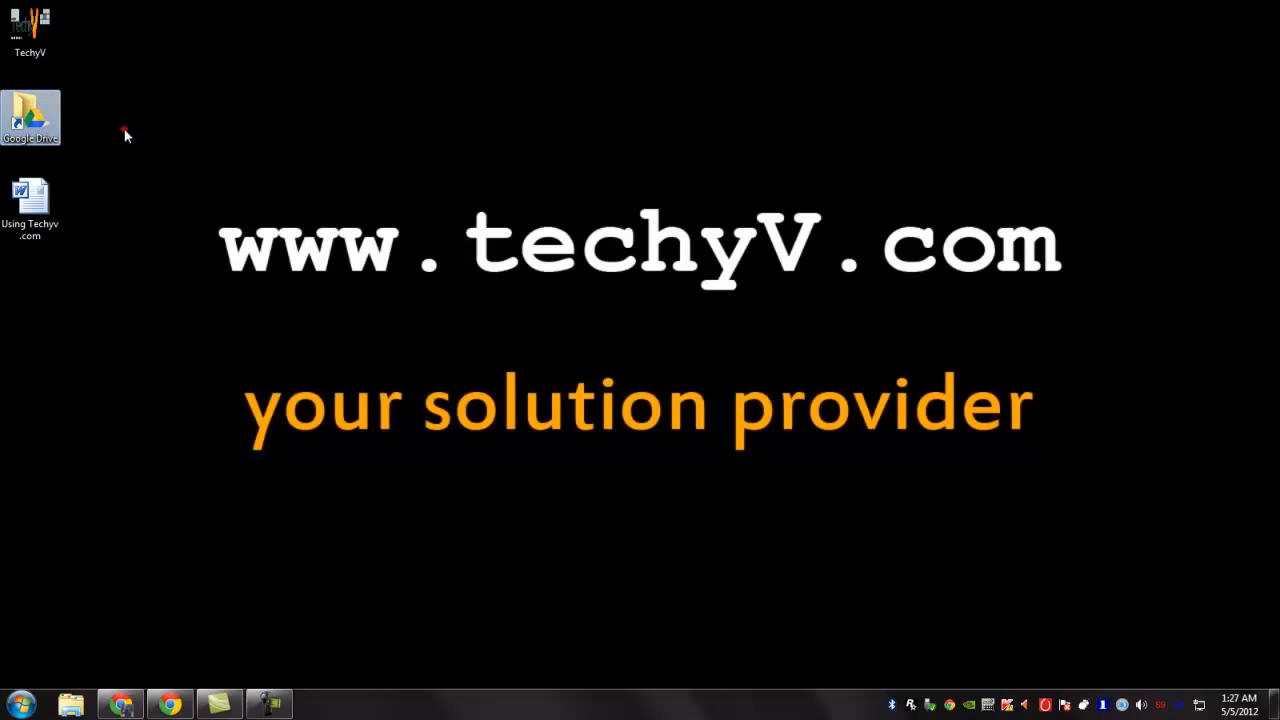
pyautogui.moveTo(157, 165)
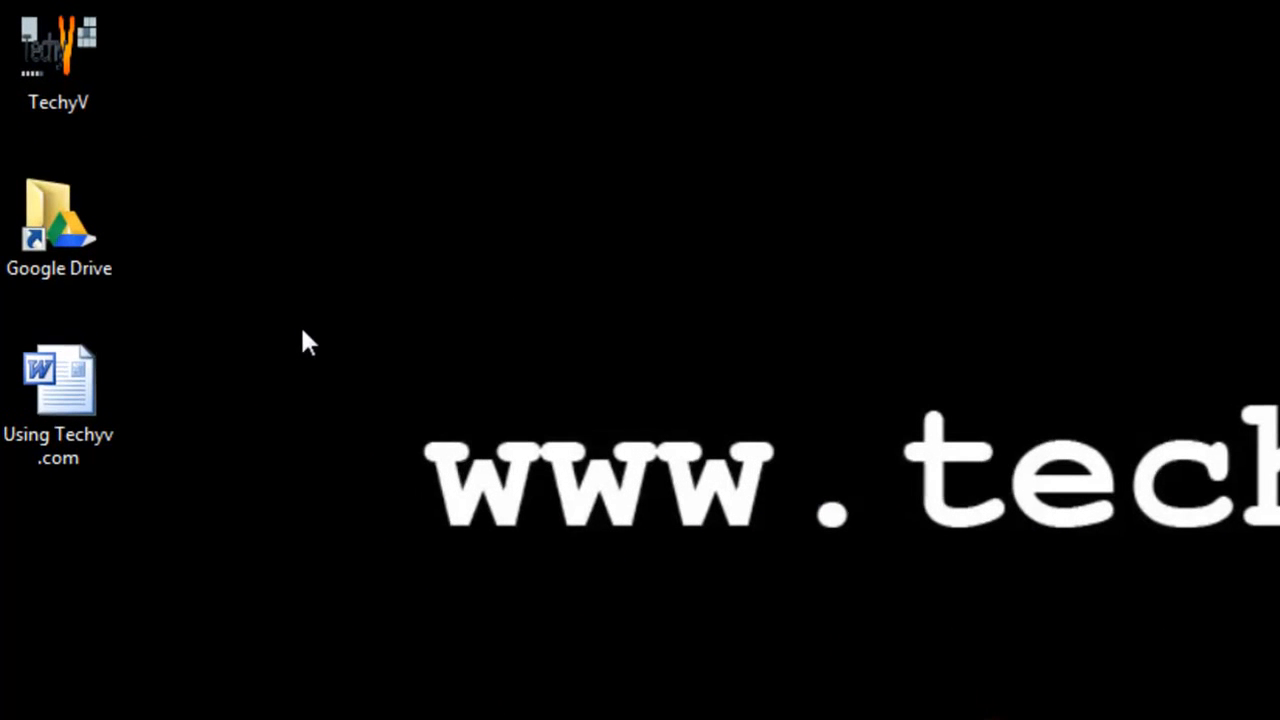
# Step: Drag the Using Techyv .com document from the desktop into the Google Drive folder
pyautogui.click(58, 400)
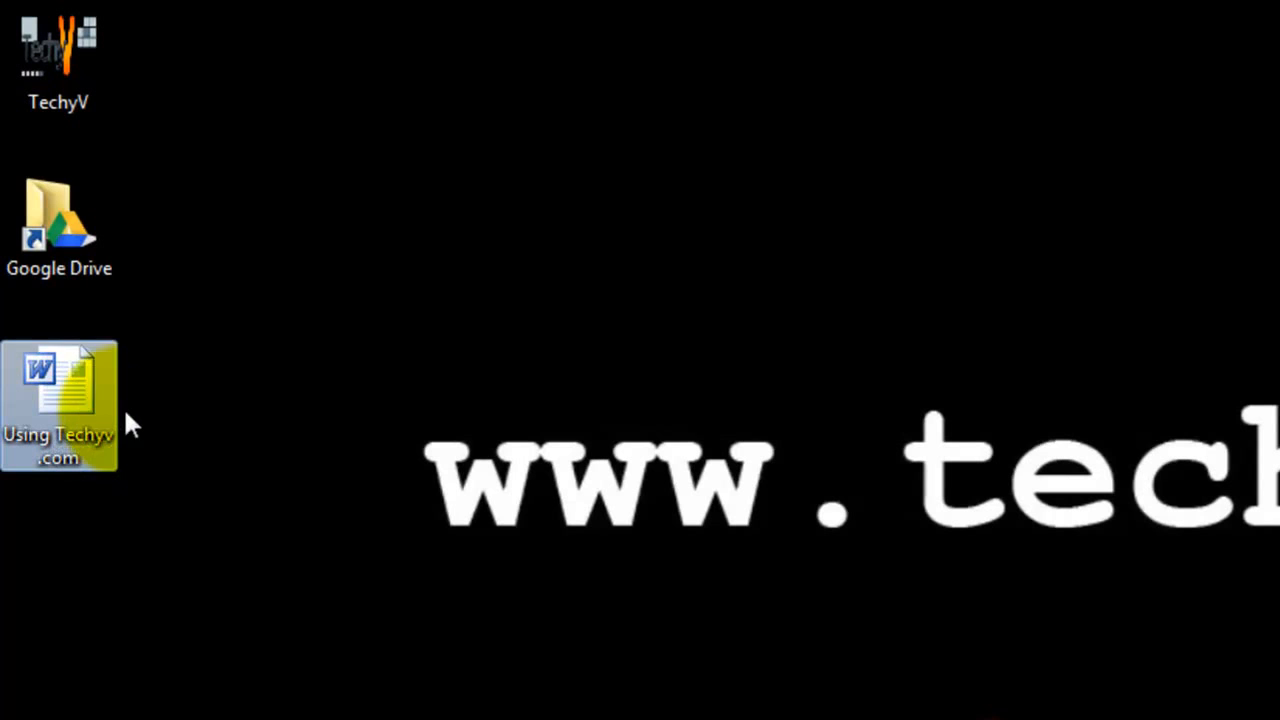
pyautogui.moveTo(59, 225)
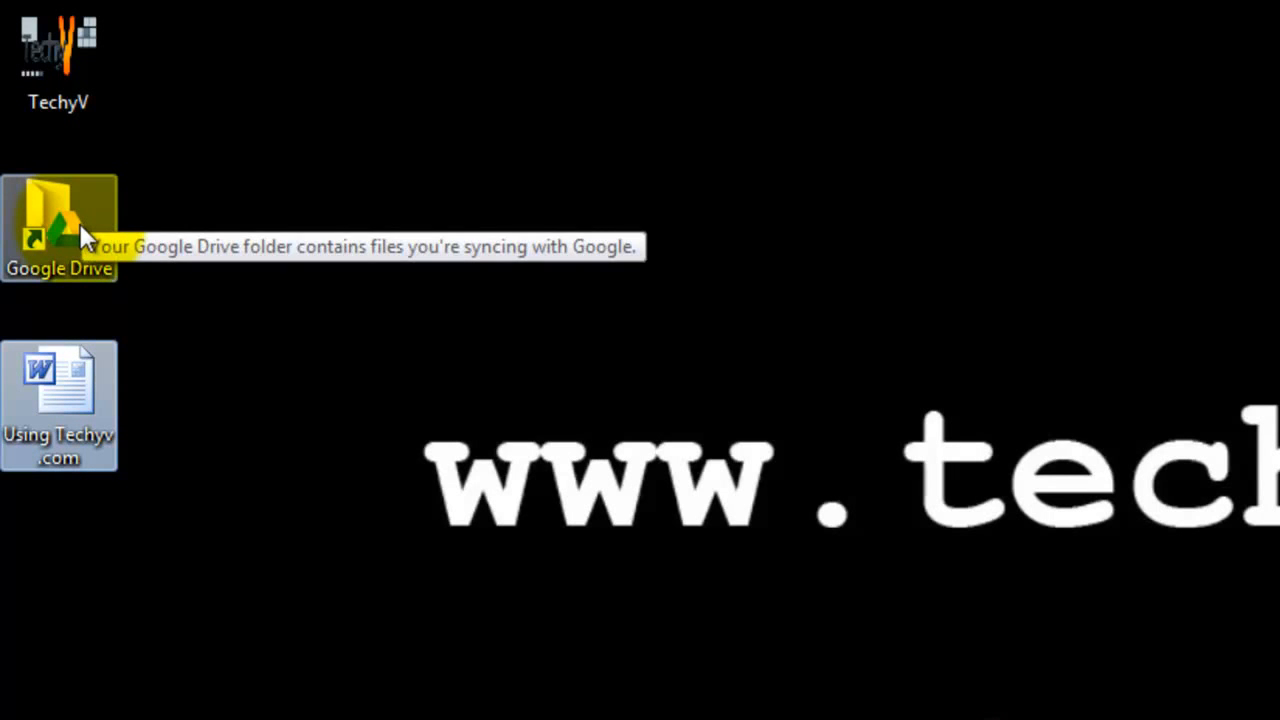
pyautogui.moveTo(290, 465)
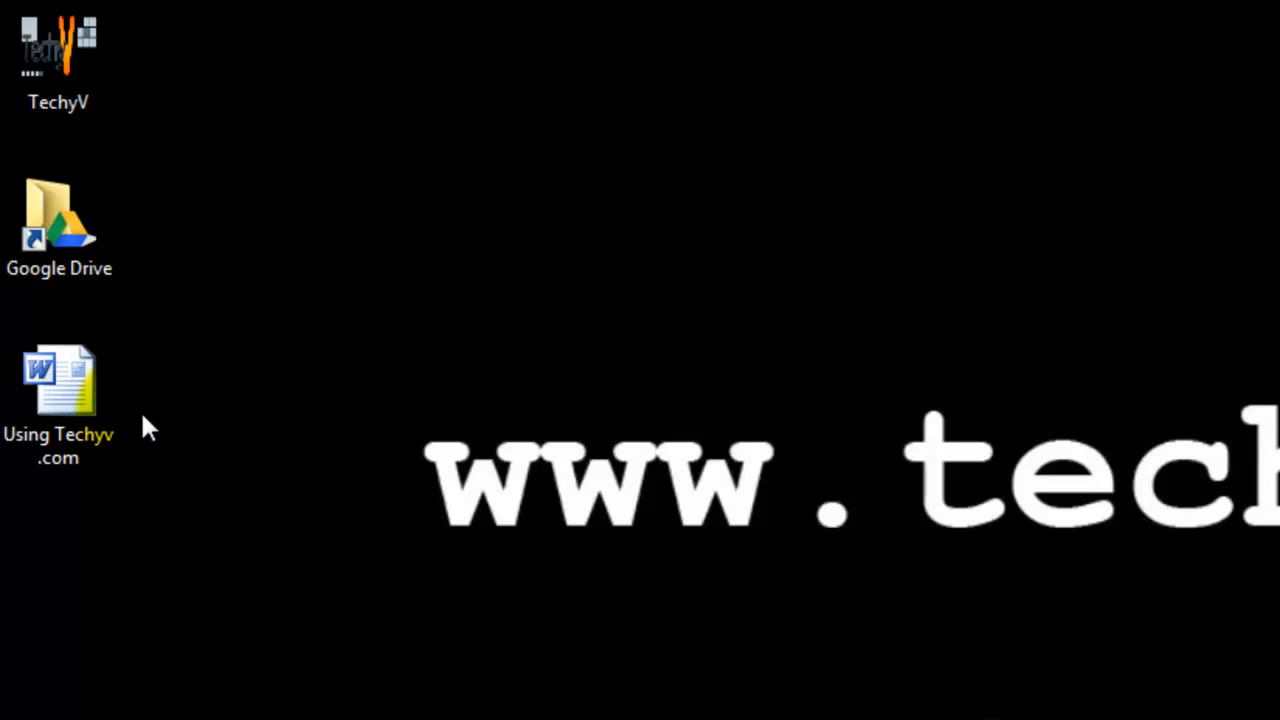
pyautogui.click(58, 400)
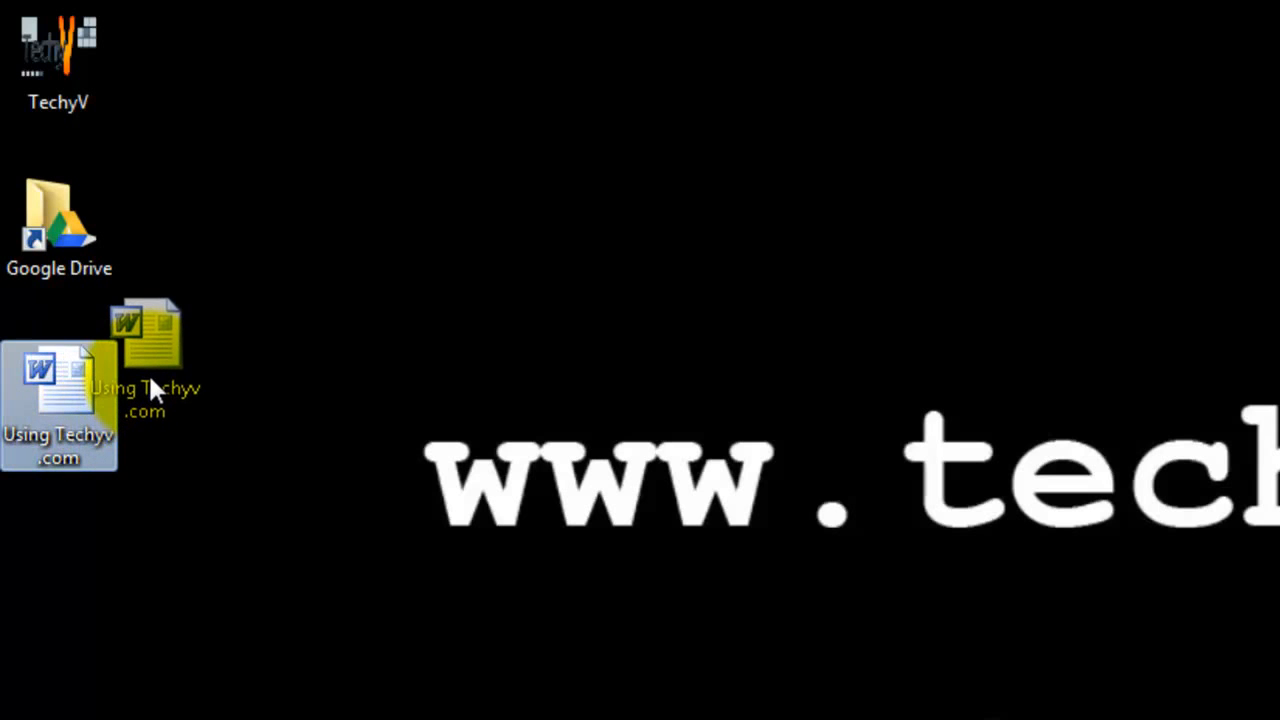
pyautogui.moveTo(148, 388); pyautogui.dragTo(148, 343)
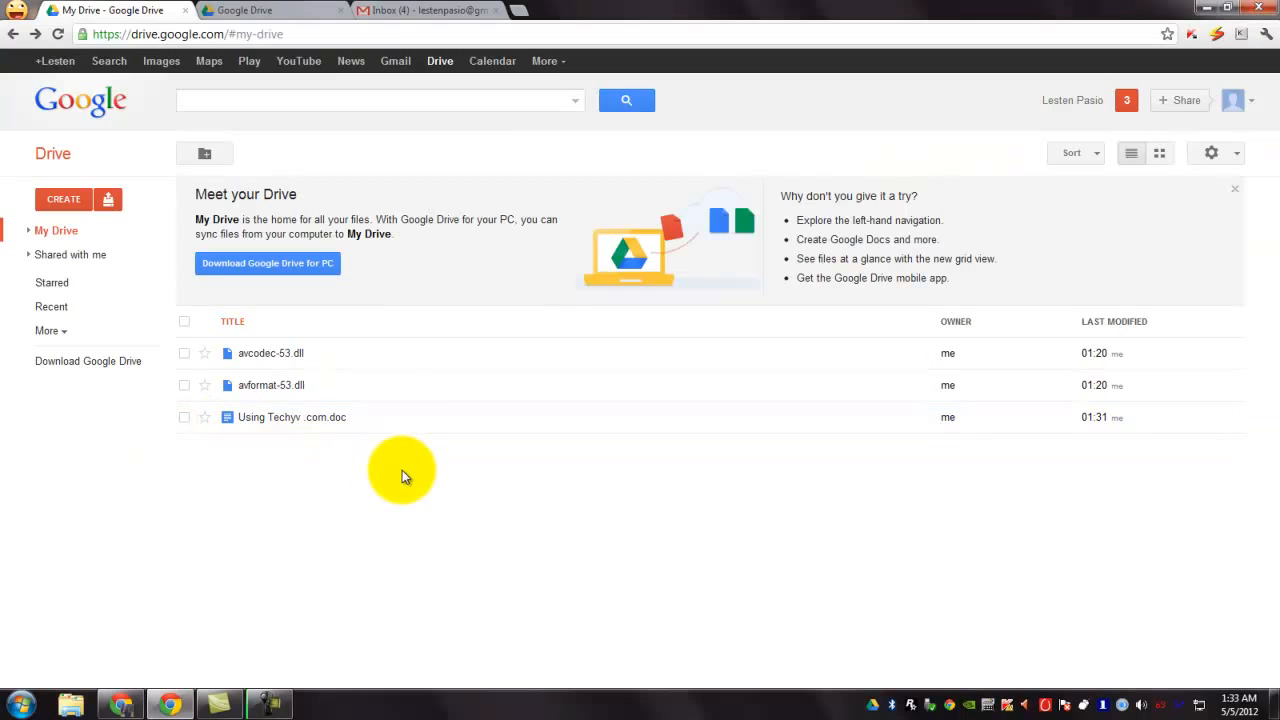
pyautogui.moveTo(460, 470)
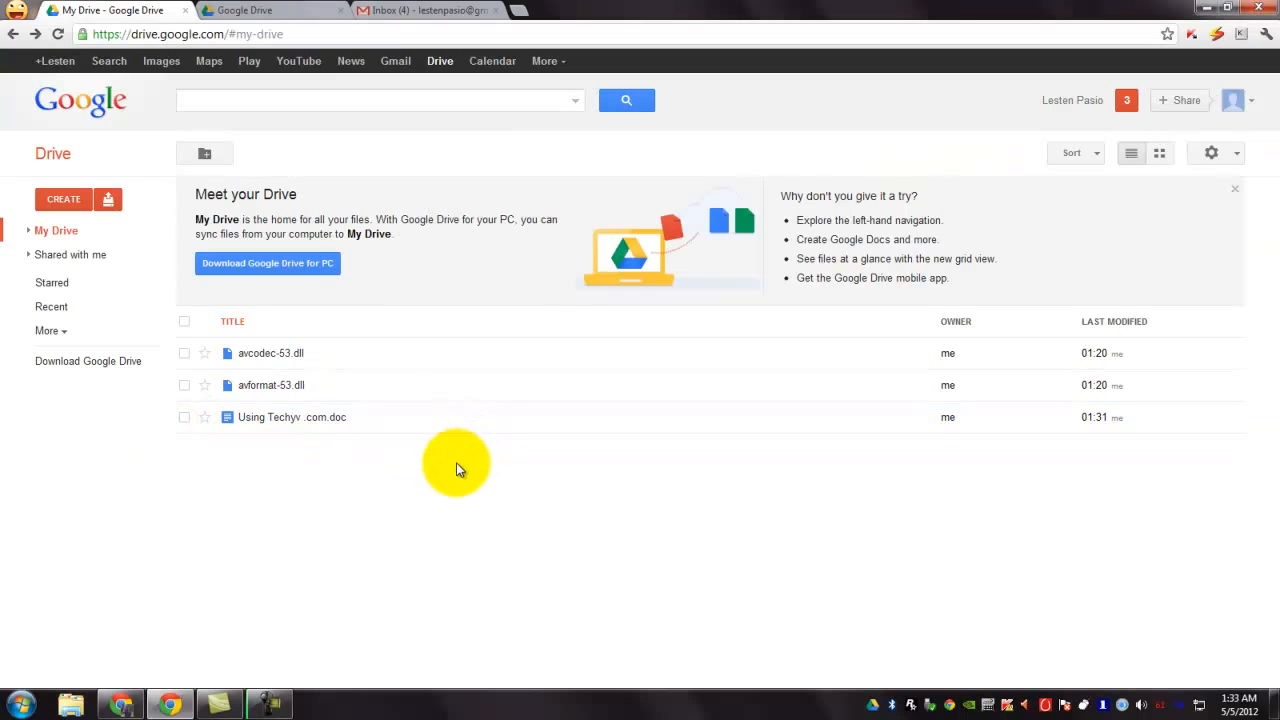
pyautogui.moveTo(160, 445)
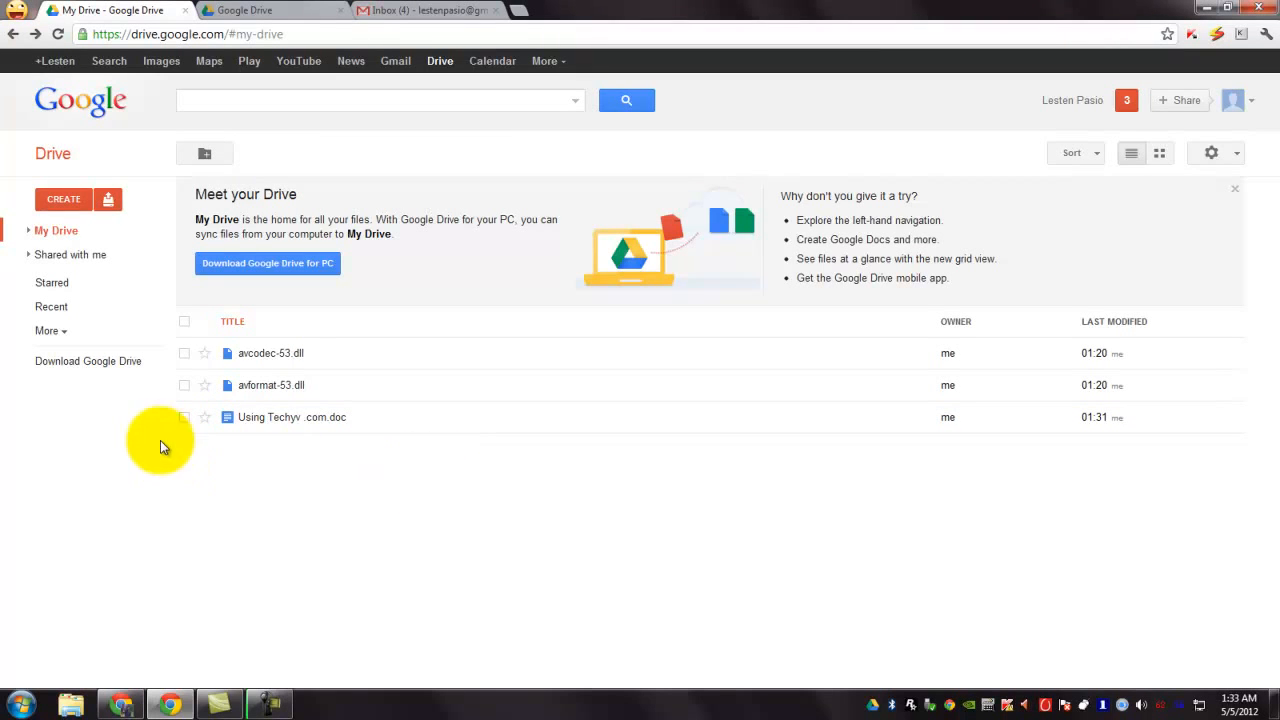
pyautogui.moveTo(185, 417)
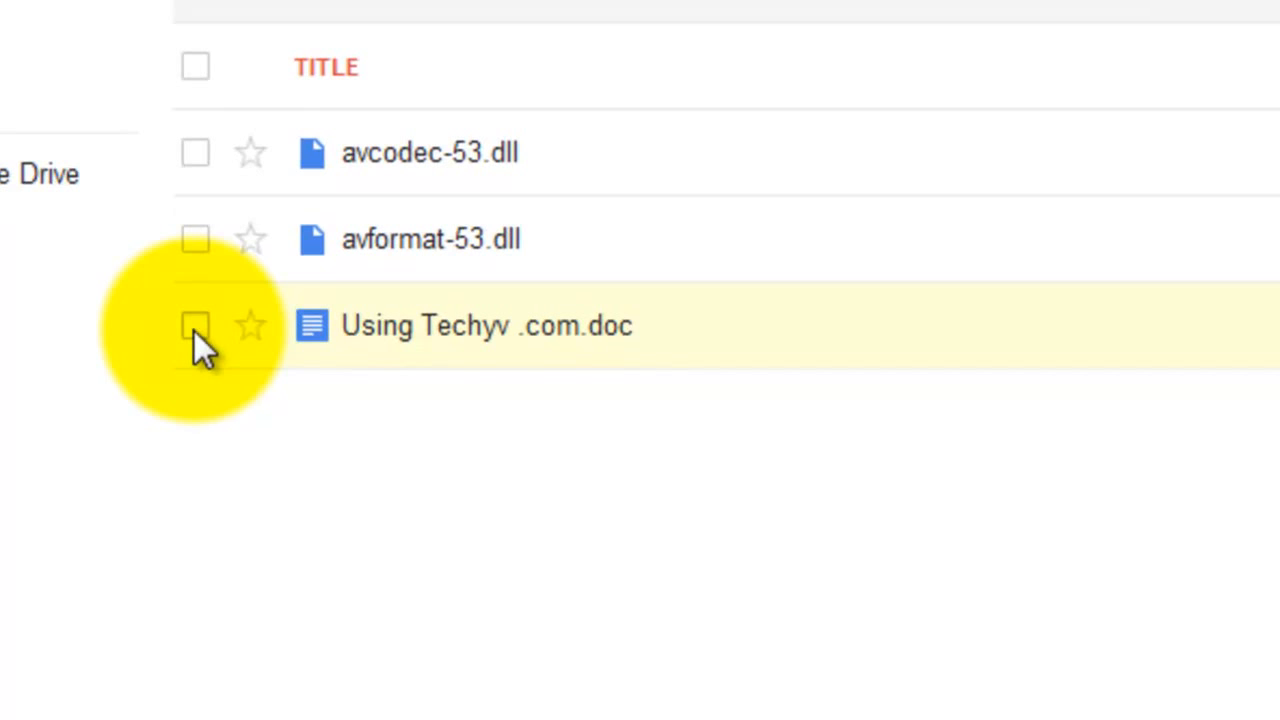
# Step: Select Using Techyv .com.doc and open its Share settings from the More menu
pyautogui.click(195, 325)
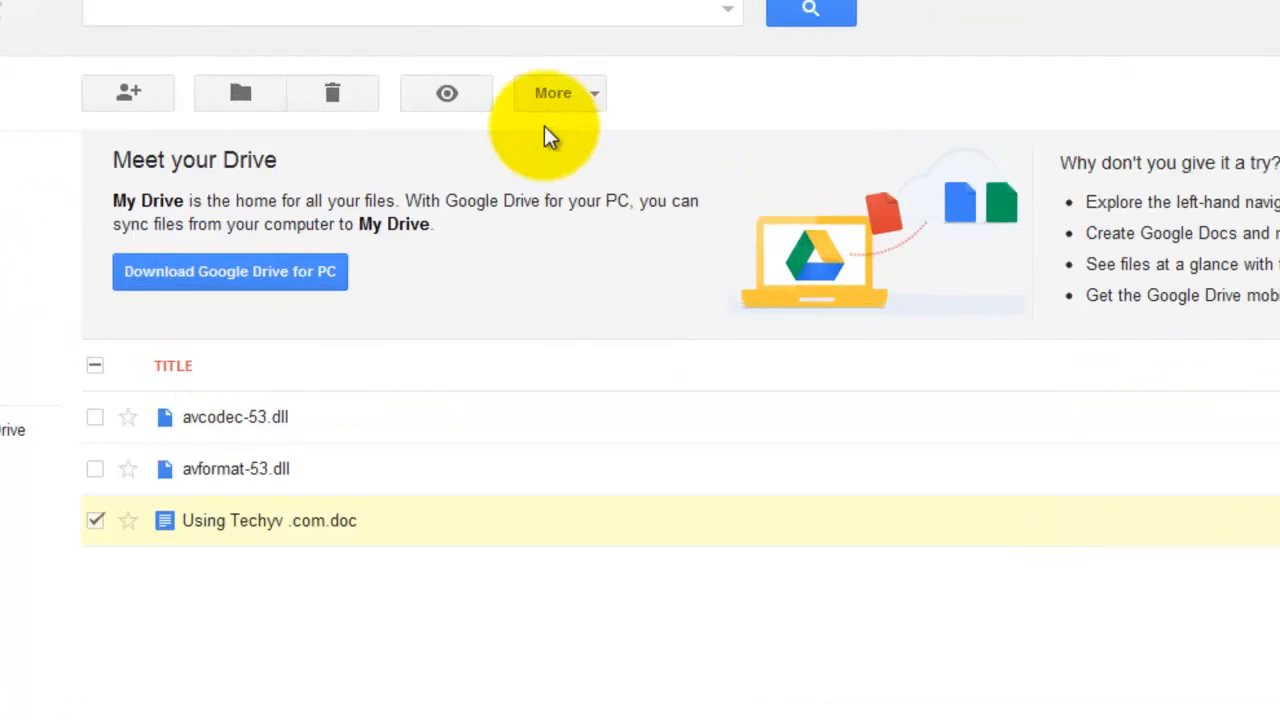
pyautogui.click(553, 92)
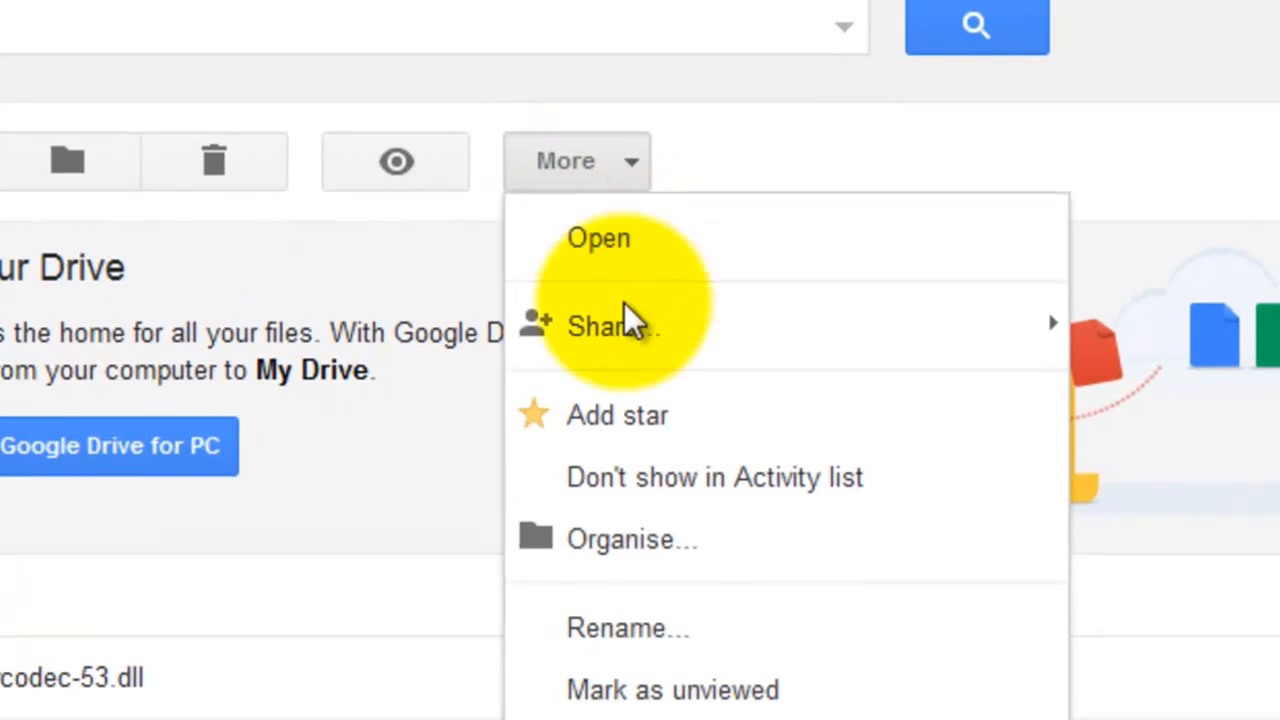
pyautogui.click(613, 326)
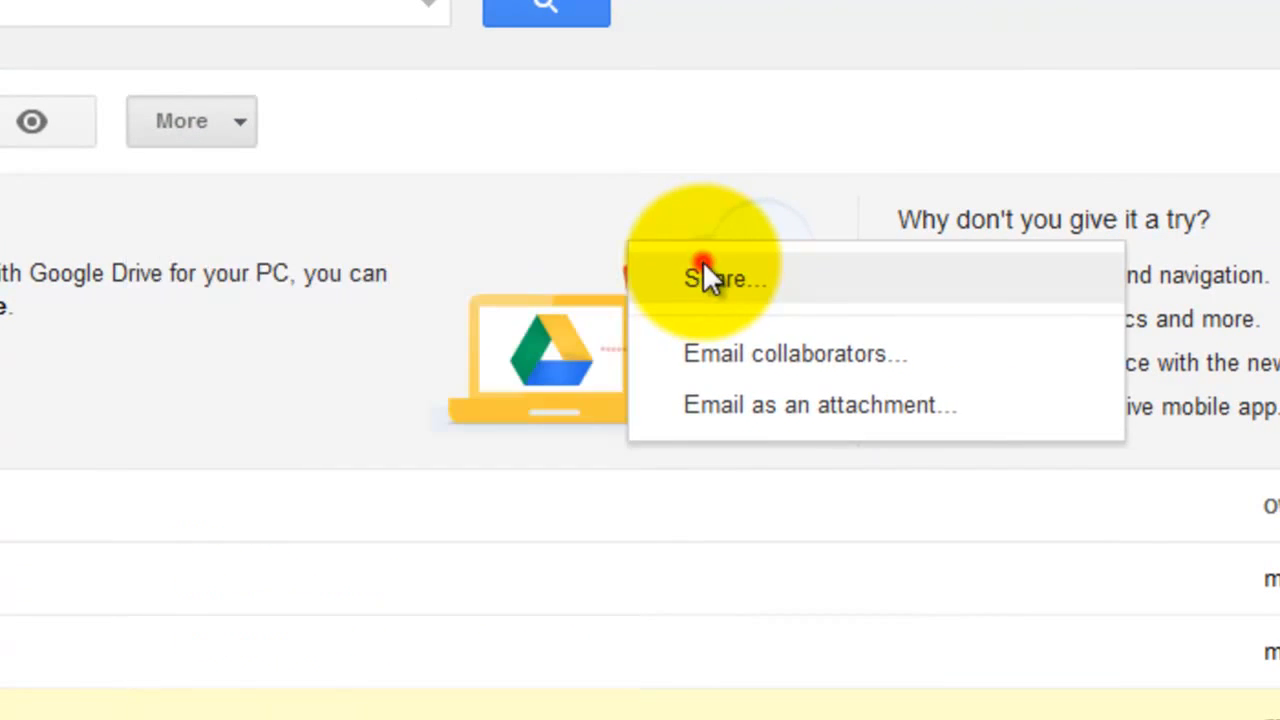
pyautogui.click(725, 278)
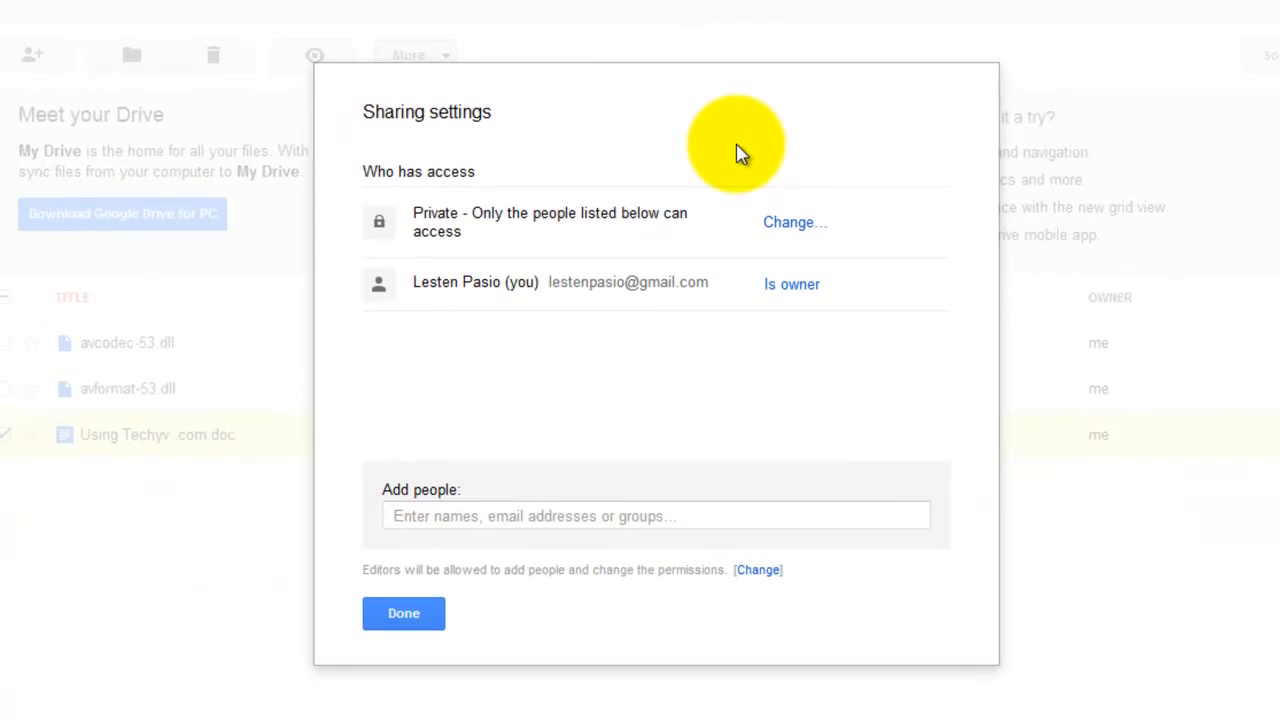
pyautogui.moveTo(978, 528)
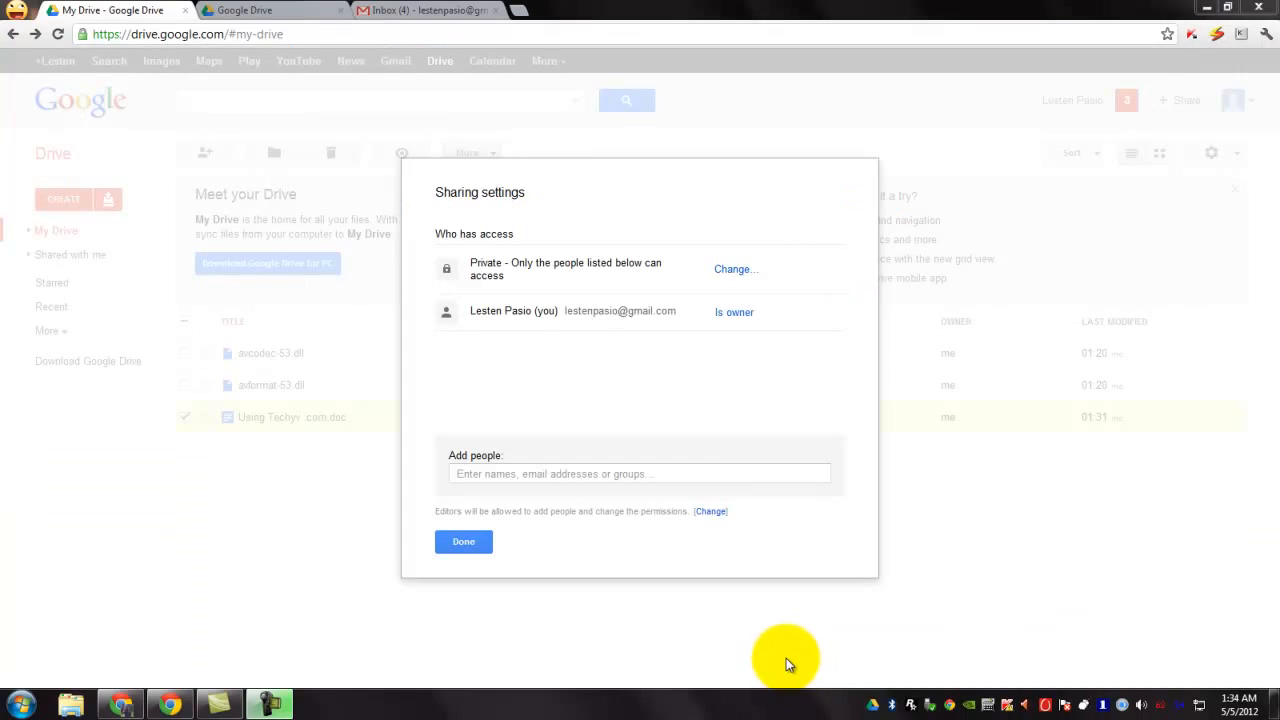
pyautogui.moveTo(778, 660)
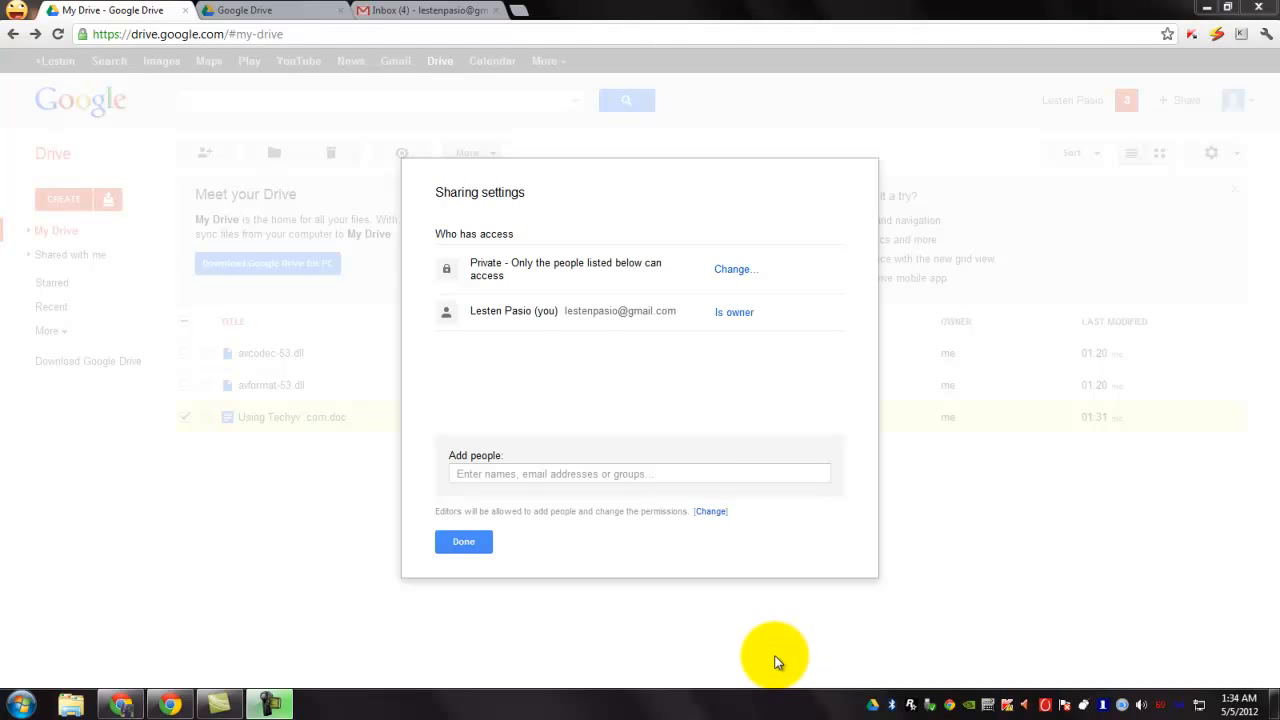
# Step: Dismiss the Sharing settings dialog with Done, keeping the document private
pyautogui.click(463, 541)
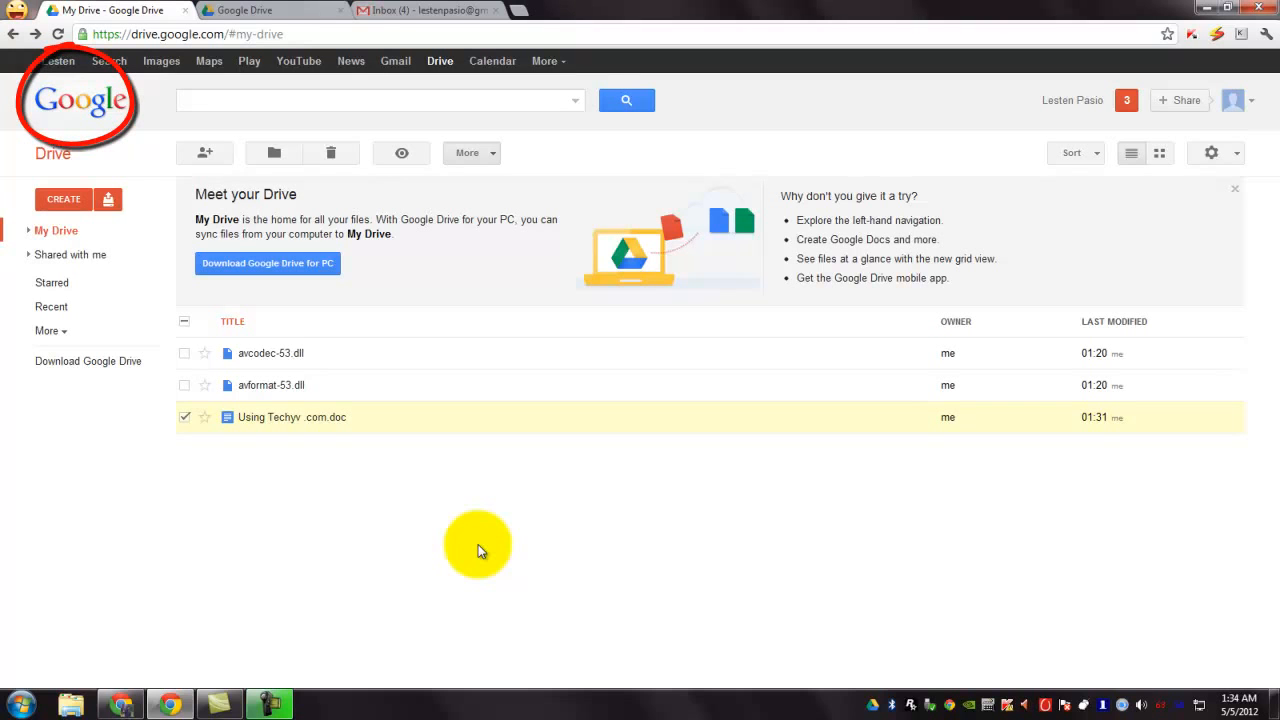
pyautogui.moveTo(485, 548)
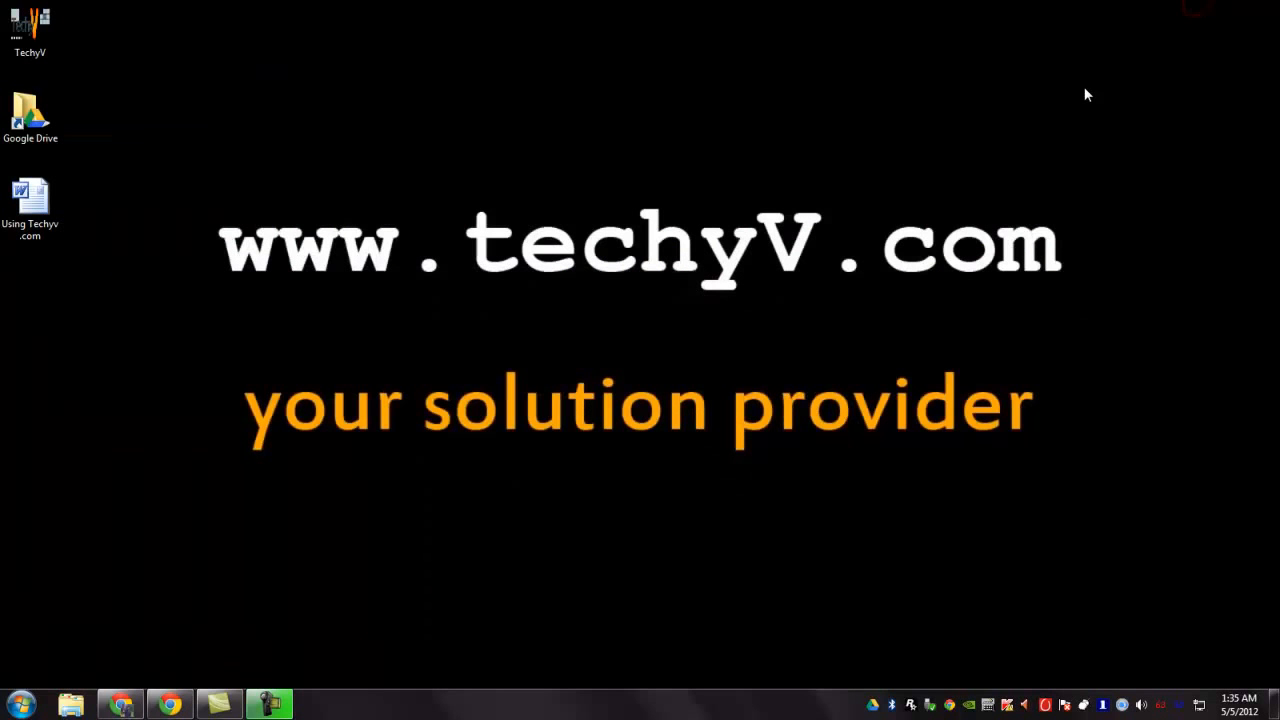
pyautogui.moveTo(1065, 117)
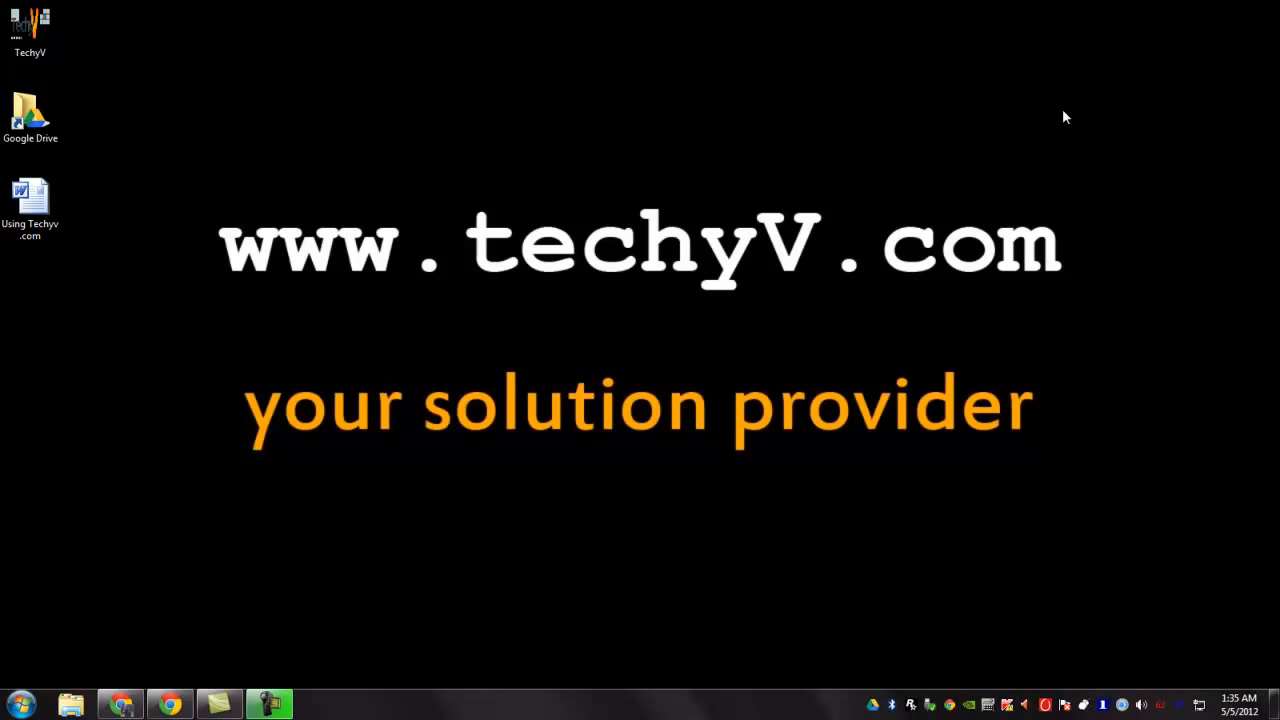